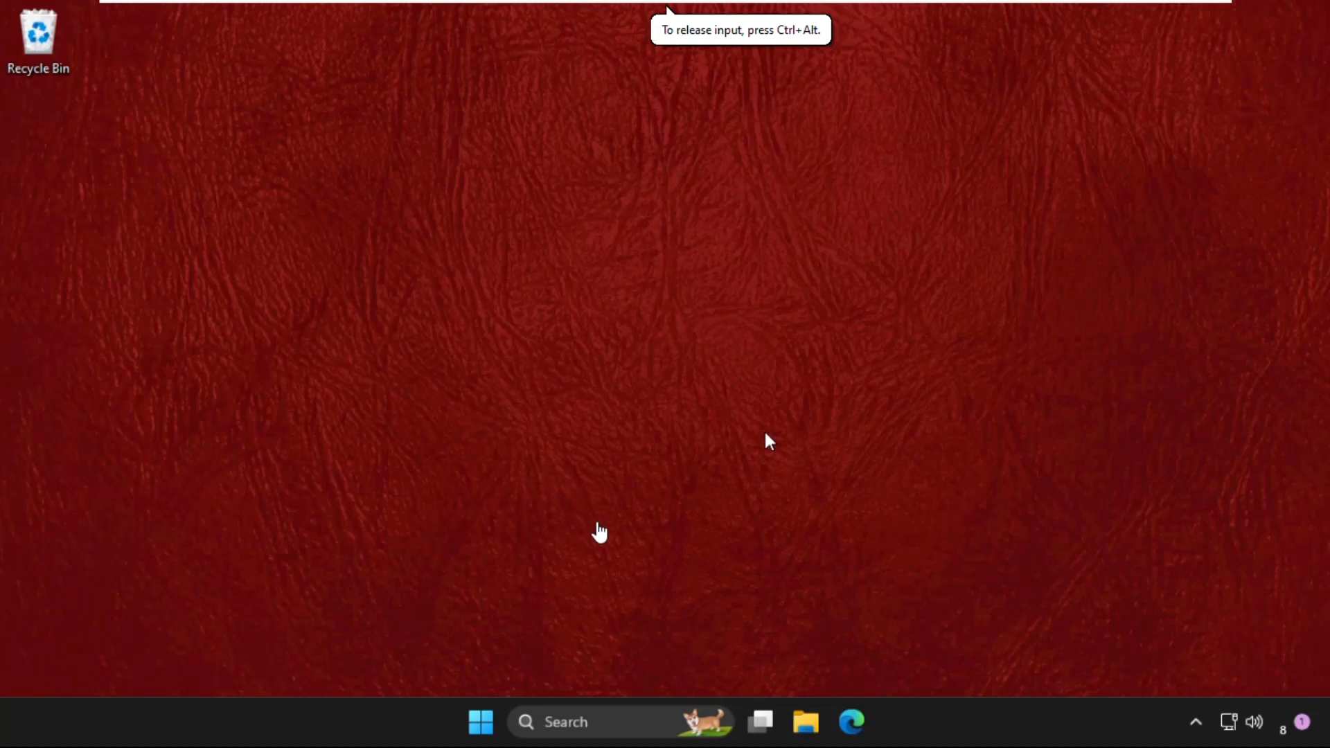
{"action": "mouse_move", "coordinate": [365, 318]}
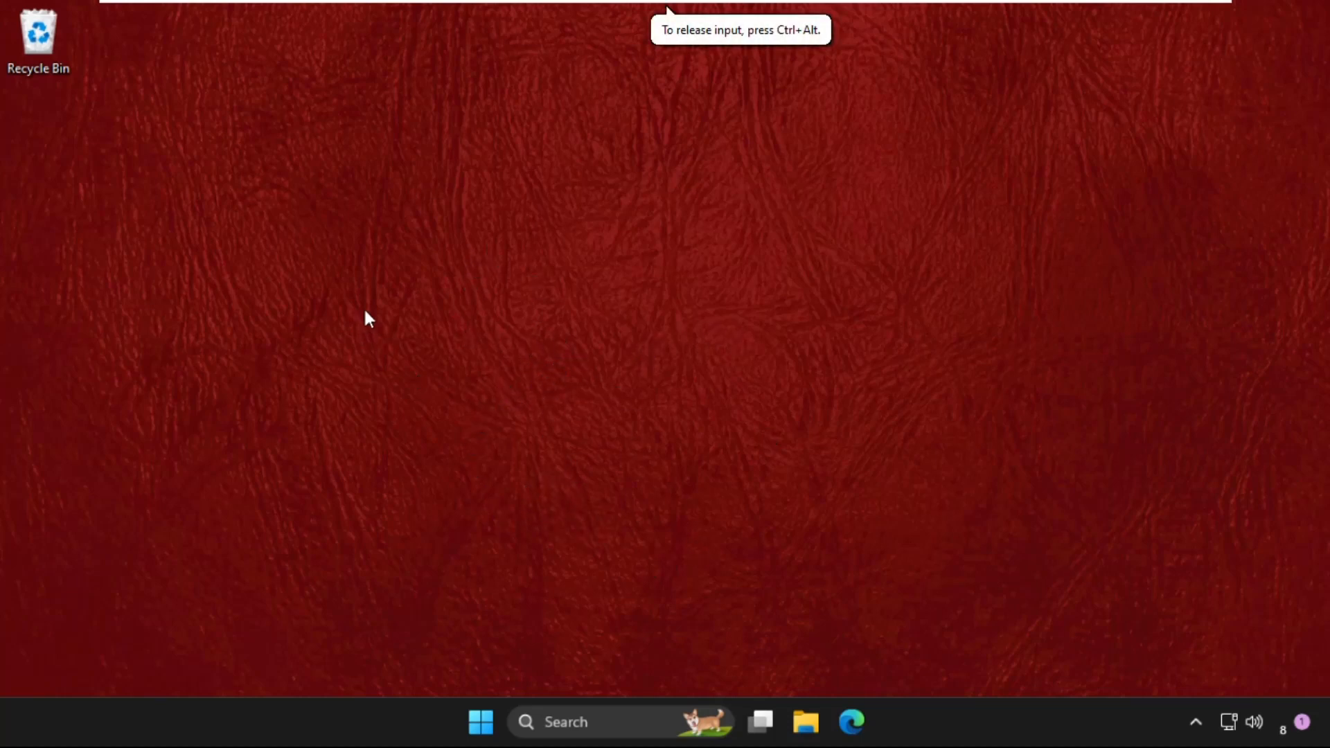
{"action": "mouse_move", "coordinate": [480, 325]}
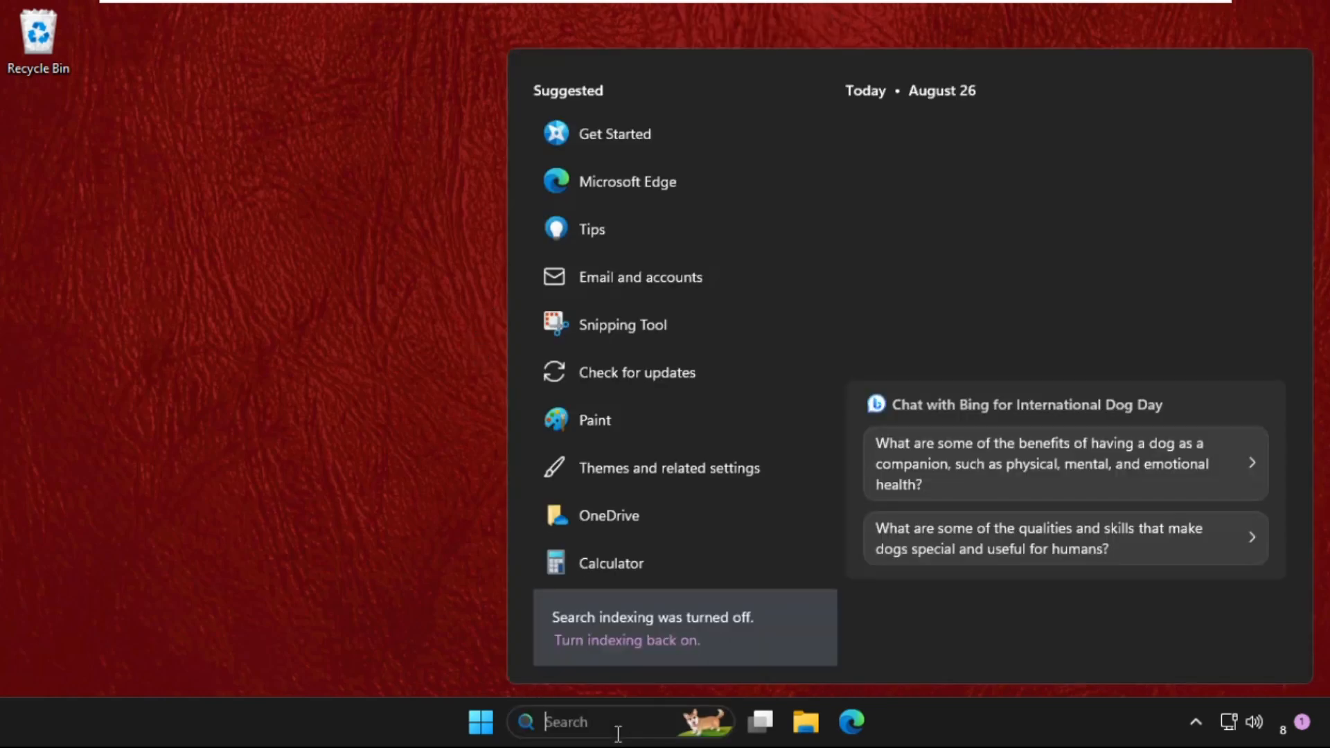
- Search for Settings, launch it and go to the Apps page
{"action": "type", "text": "settings"}
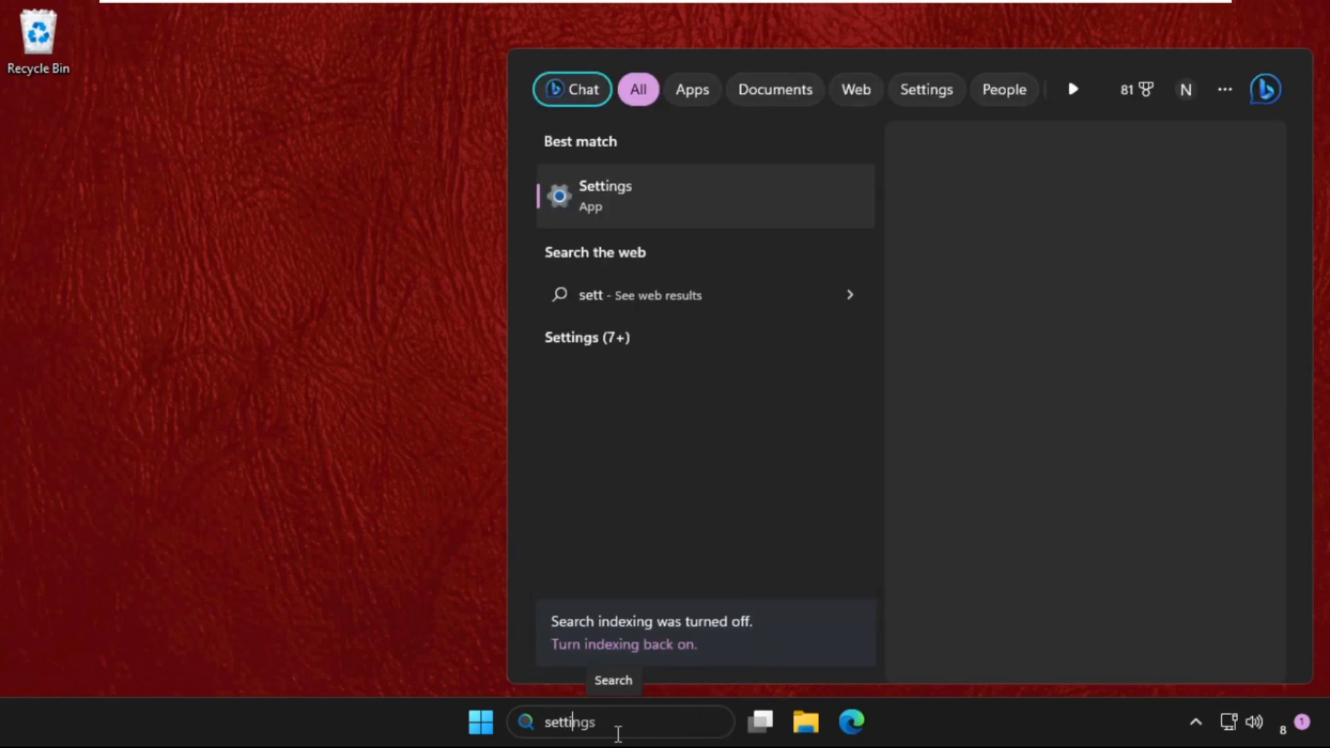
{"action": "type", "text": "ings"}
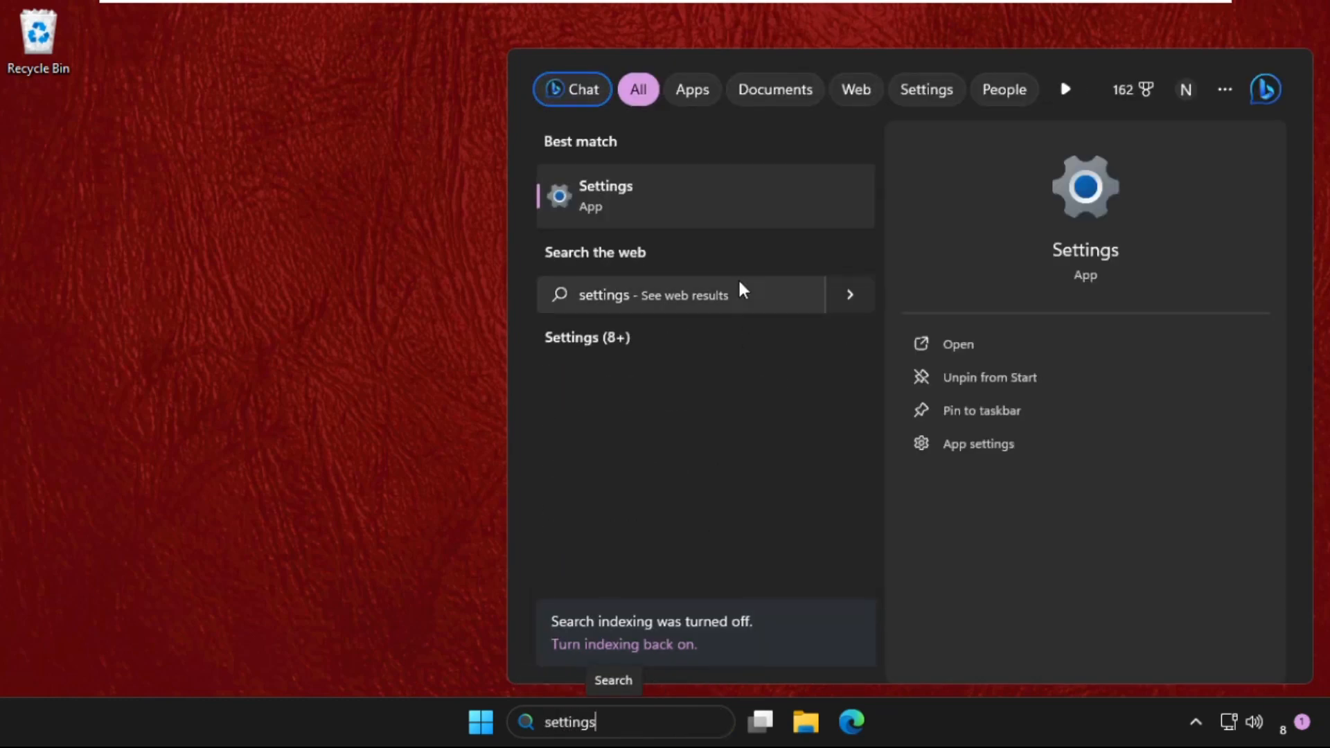
{"action": "left_click", "coordinate": [605, 196]}
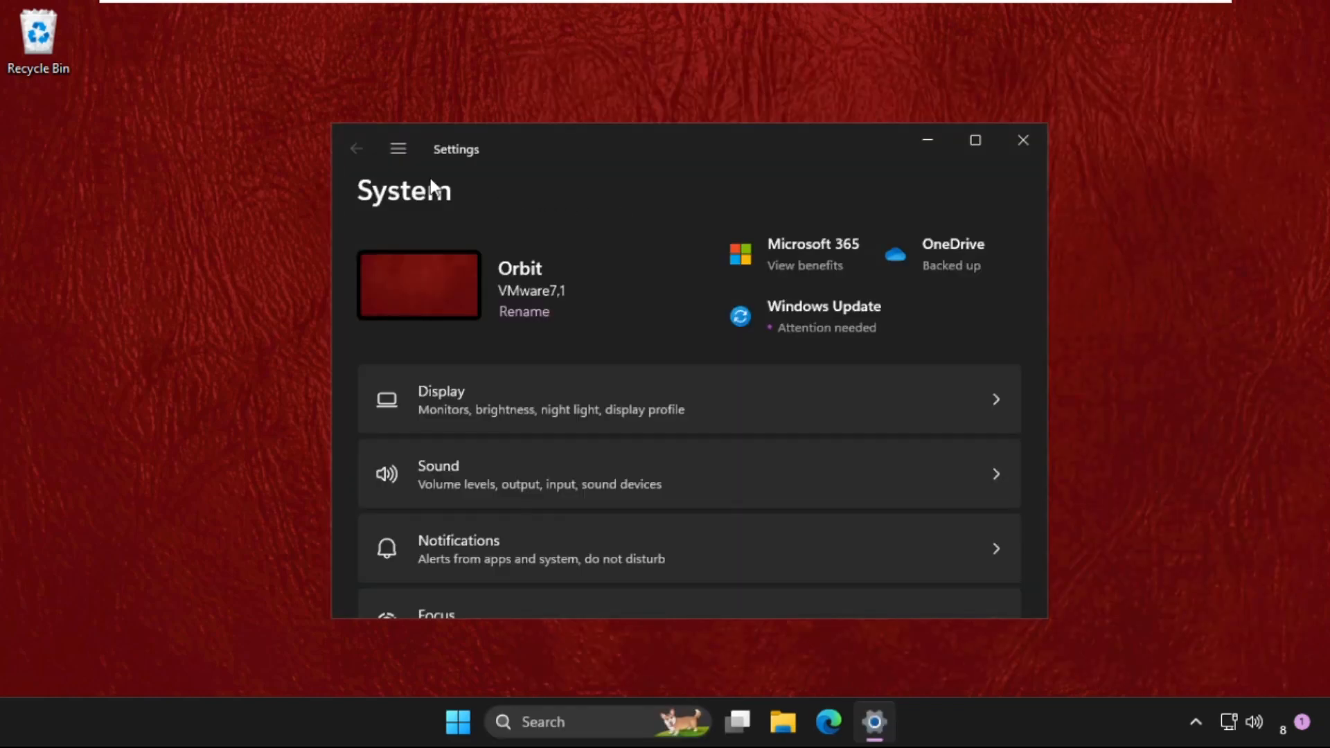
{"action": "left_click", "coordinate": [398, 149]}
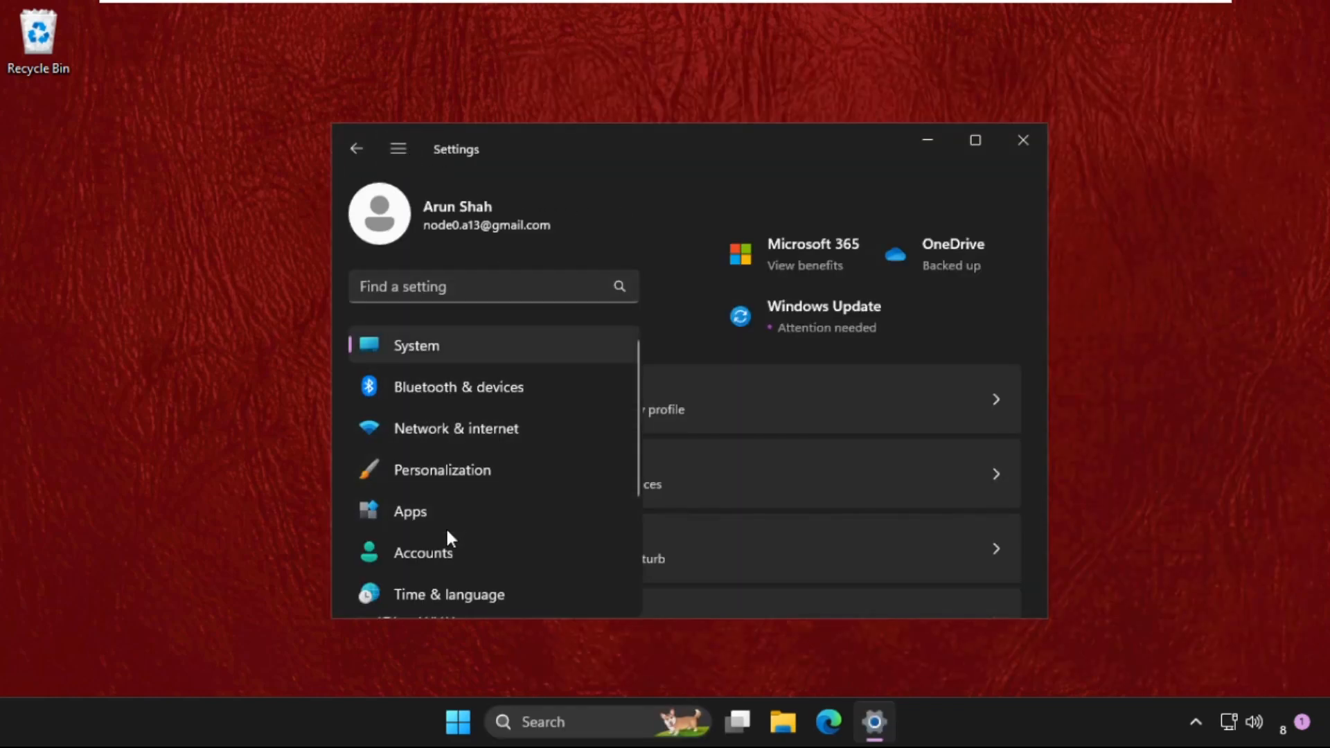
{"action": "left_click", "coordinate": [409, 511]}
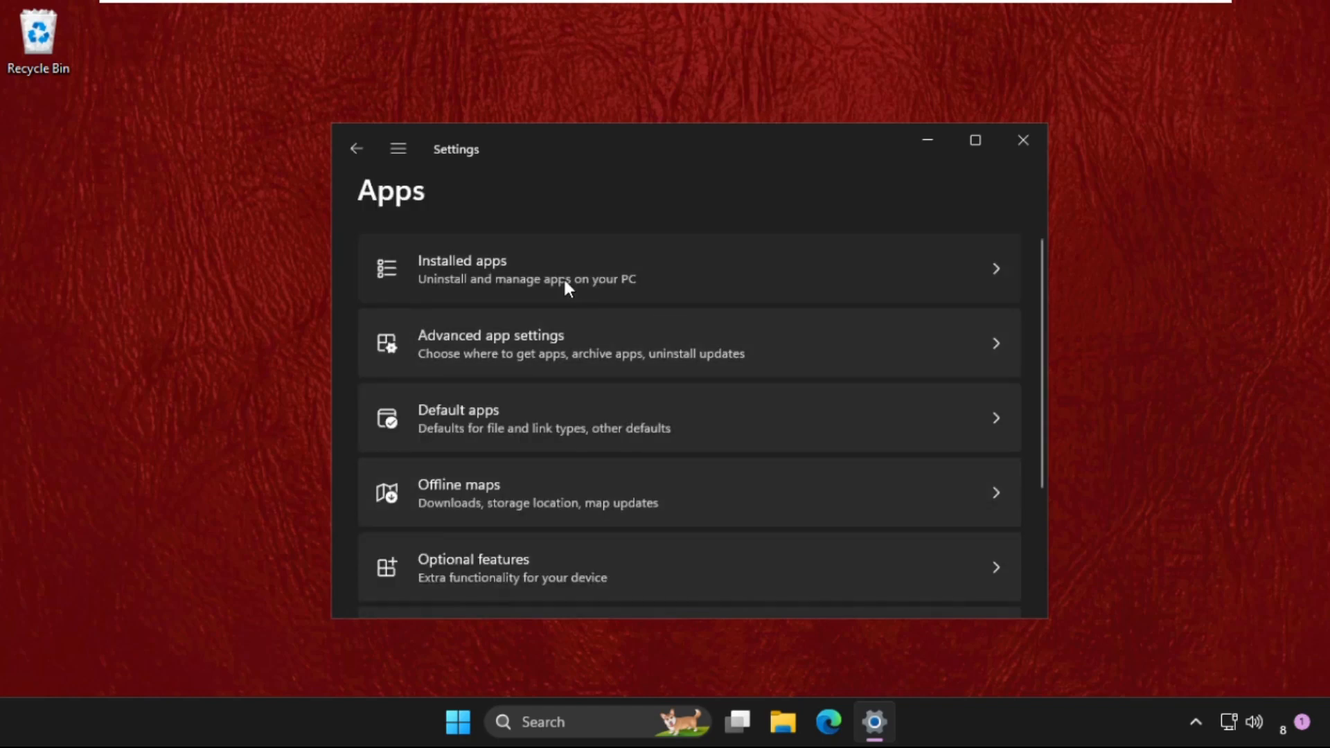
- Search installed apps for 'windows' and open Windows Security's advanced options
{"action": "left_click", "coordinate": [526, 269]}
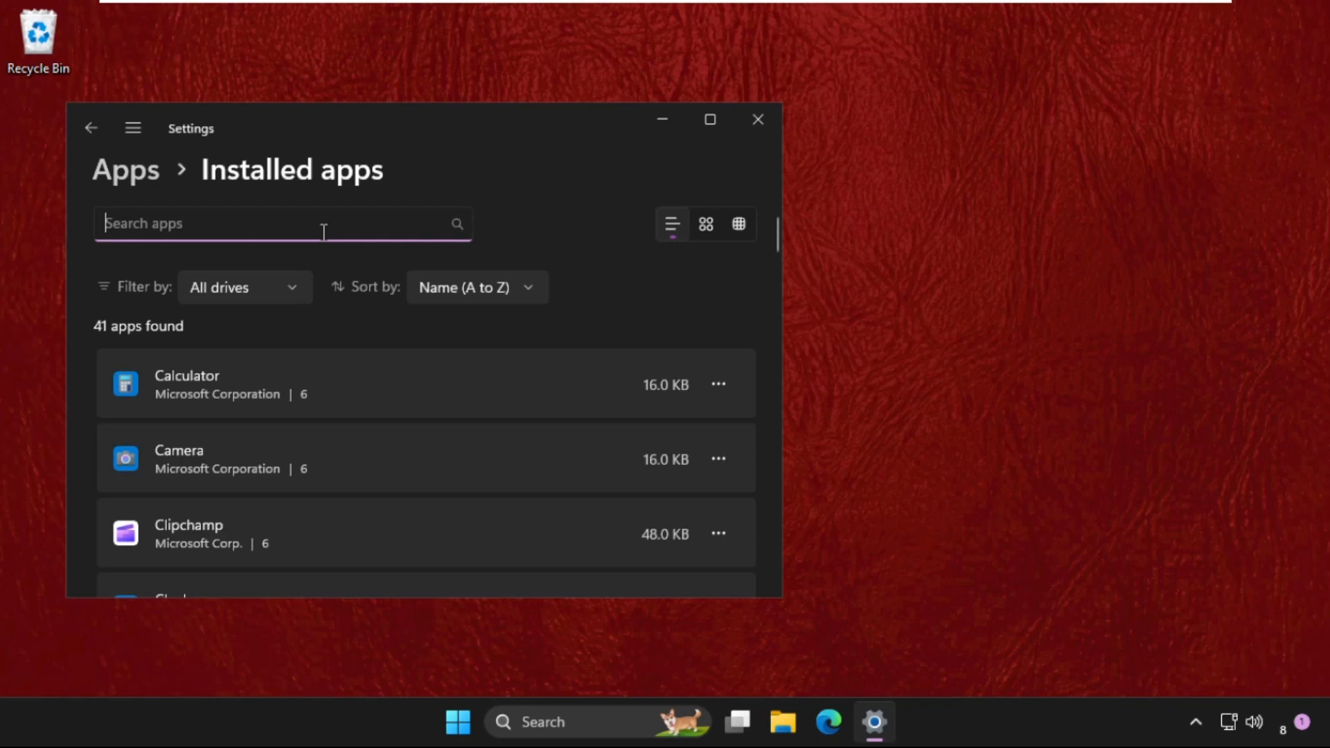
{"action": "type", "text": "windows"}
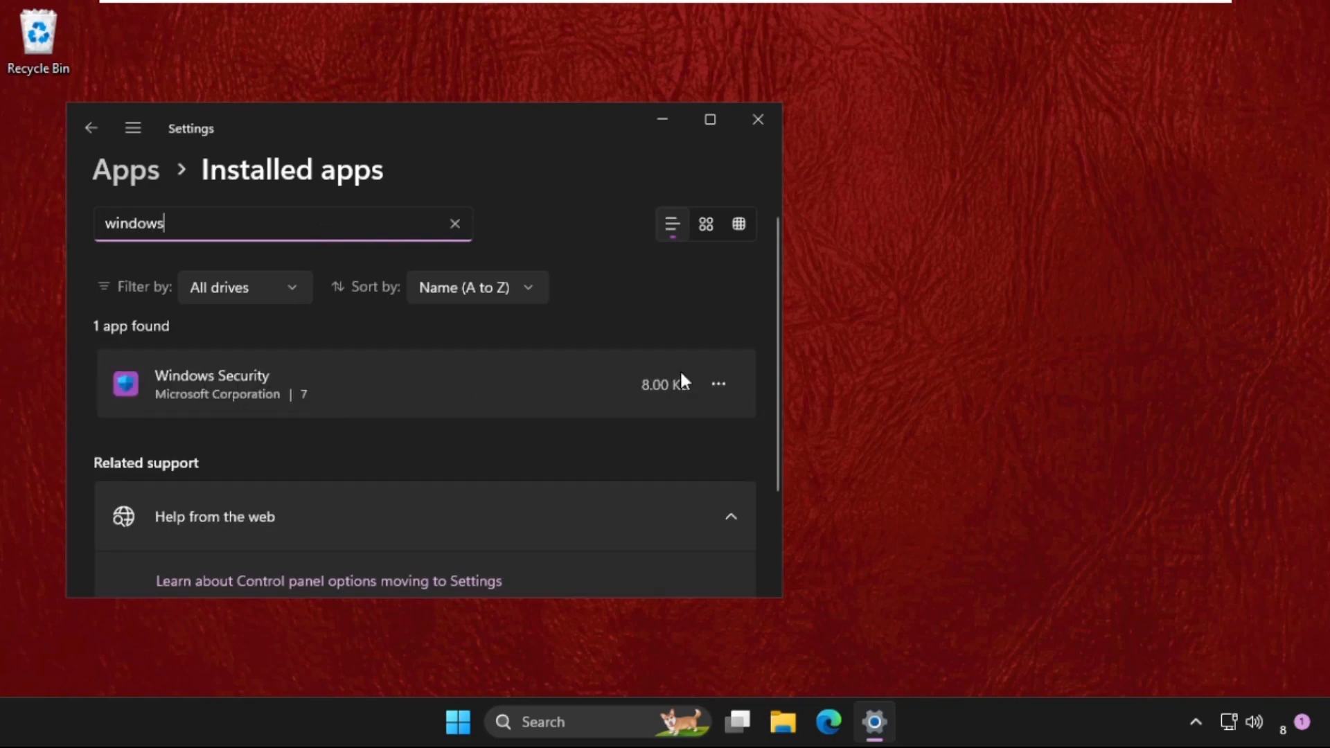
{"action": "left_click", "coordinate": [717, 383]}
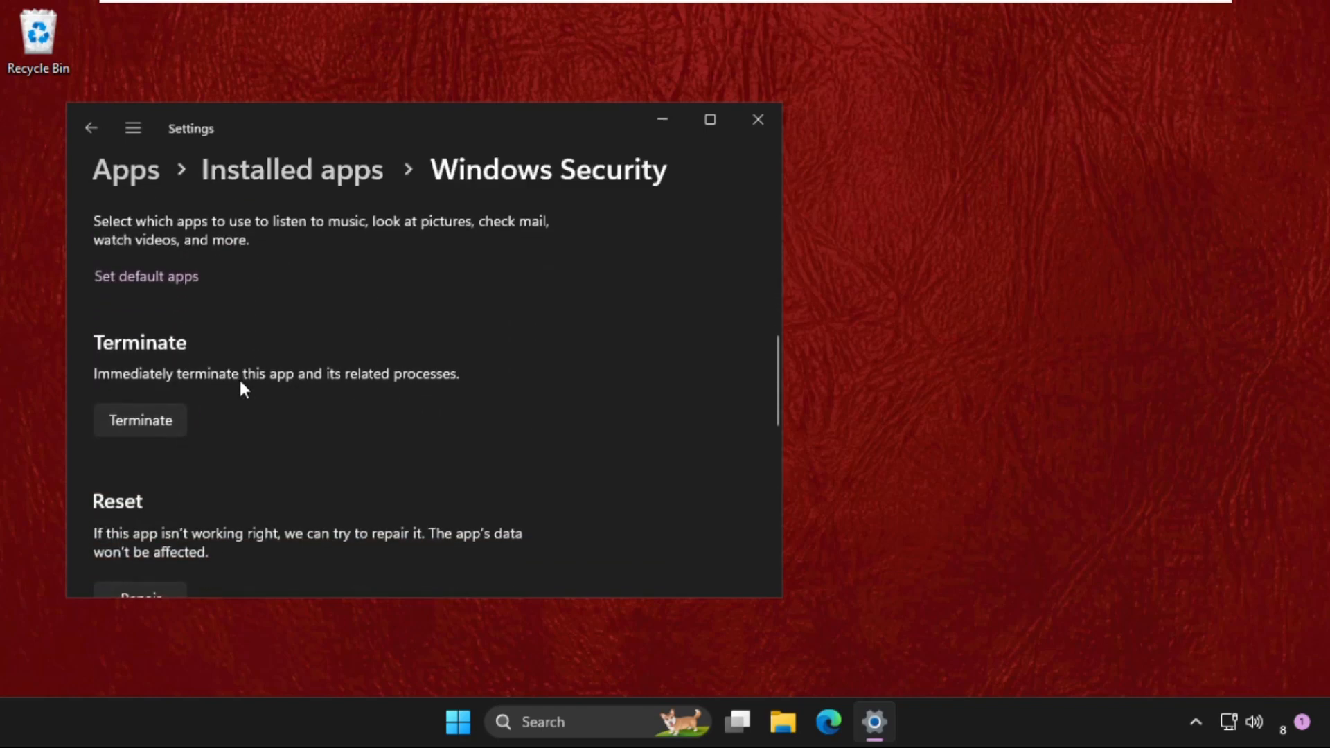
- Repair the Windows Security app, then reset it to defaults
{"action": "scroll", "scroll_direction": "down", "scroll_amount": 3}
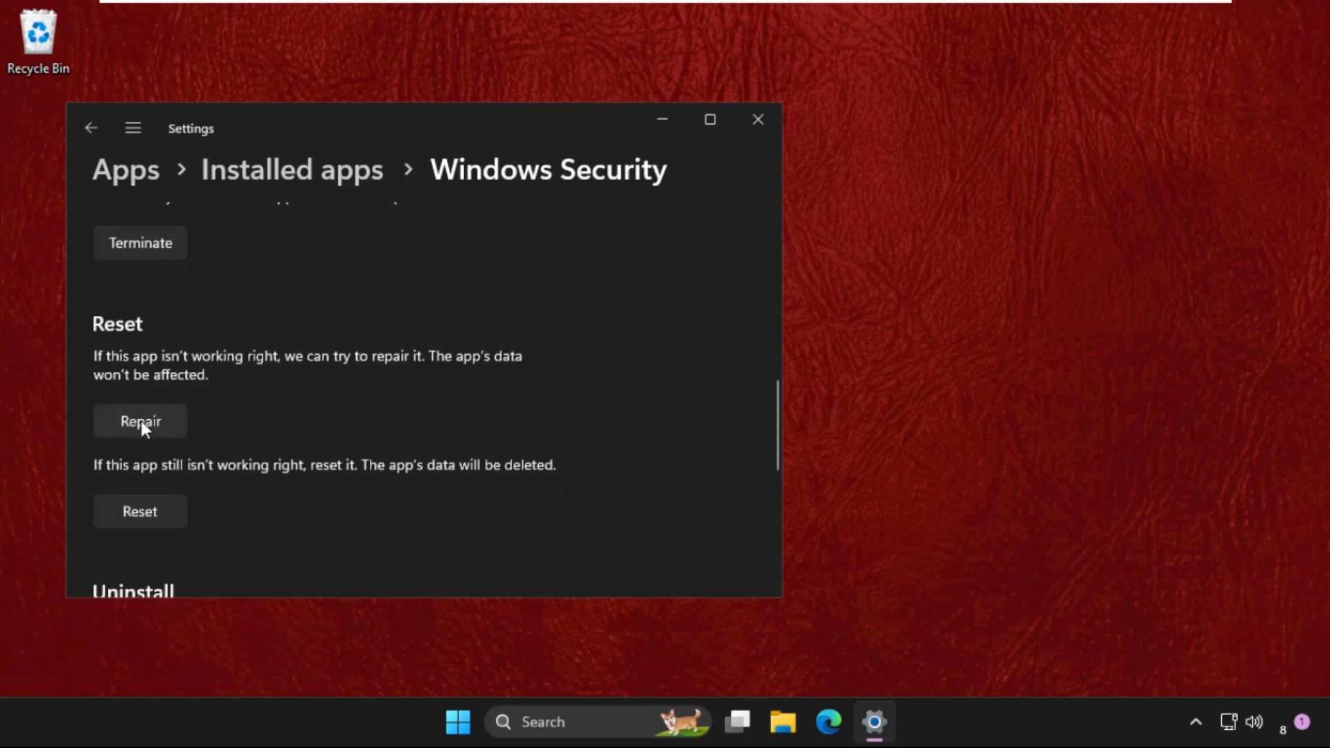
{"action": "left_click", "coordinate": [140, 421]}
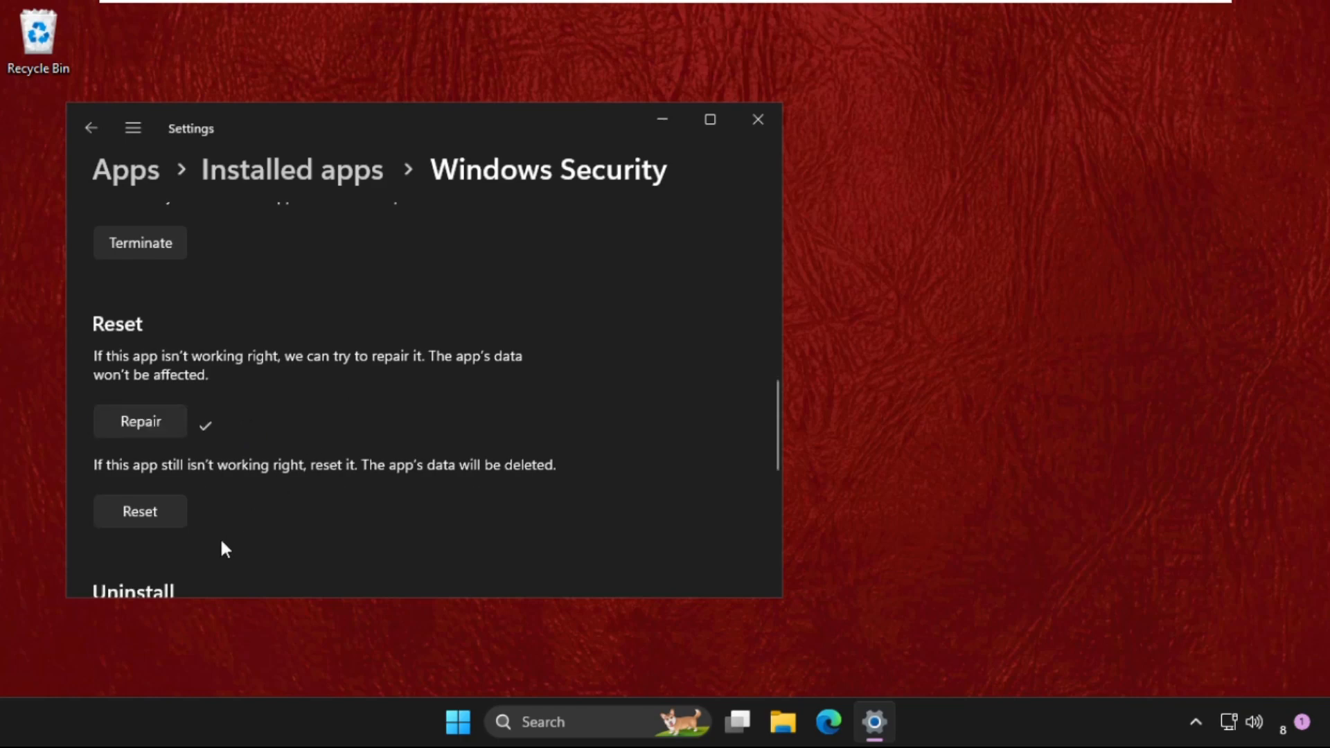
{"action": "left_click", "coordinate": [139, 510]}
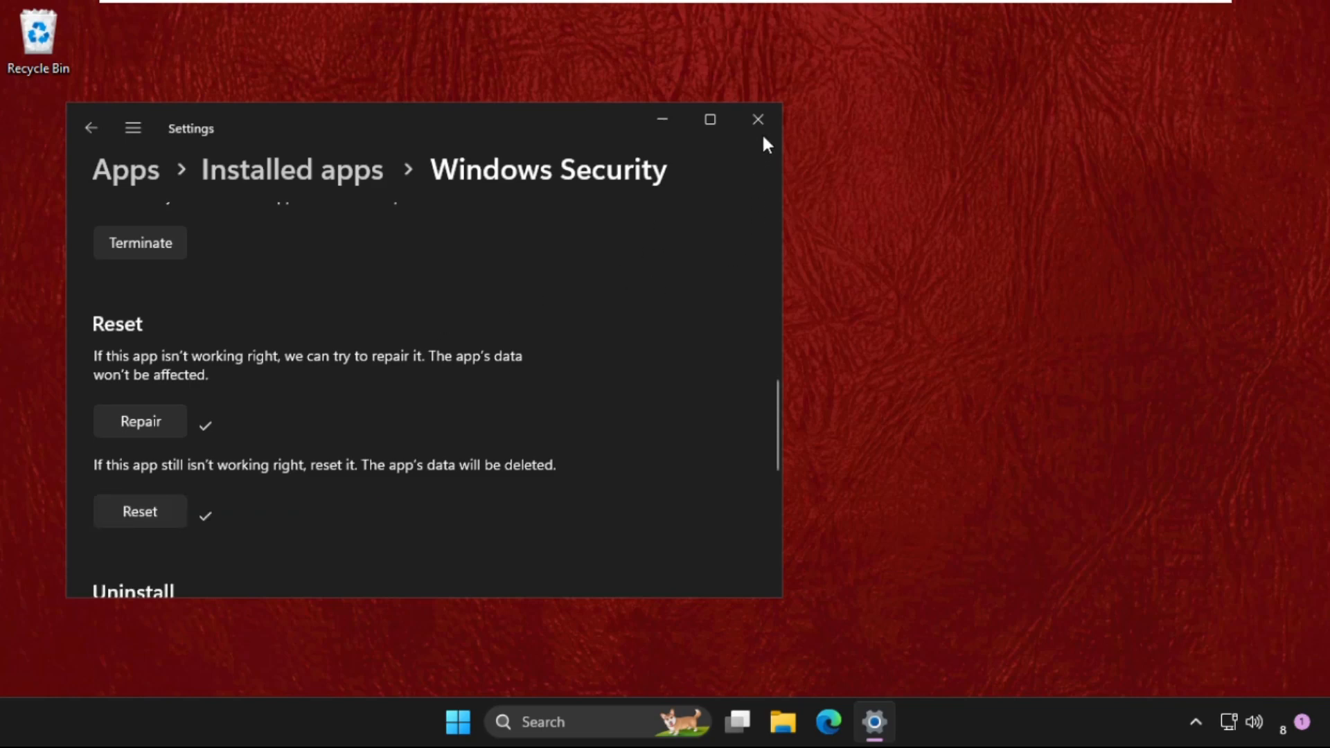
- Close Settings and launch Command Prompt as administrator, approving the UAC prompt
{"action": "left_click", "coordinate": [756, 118]}
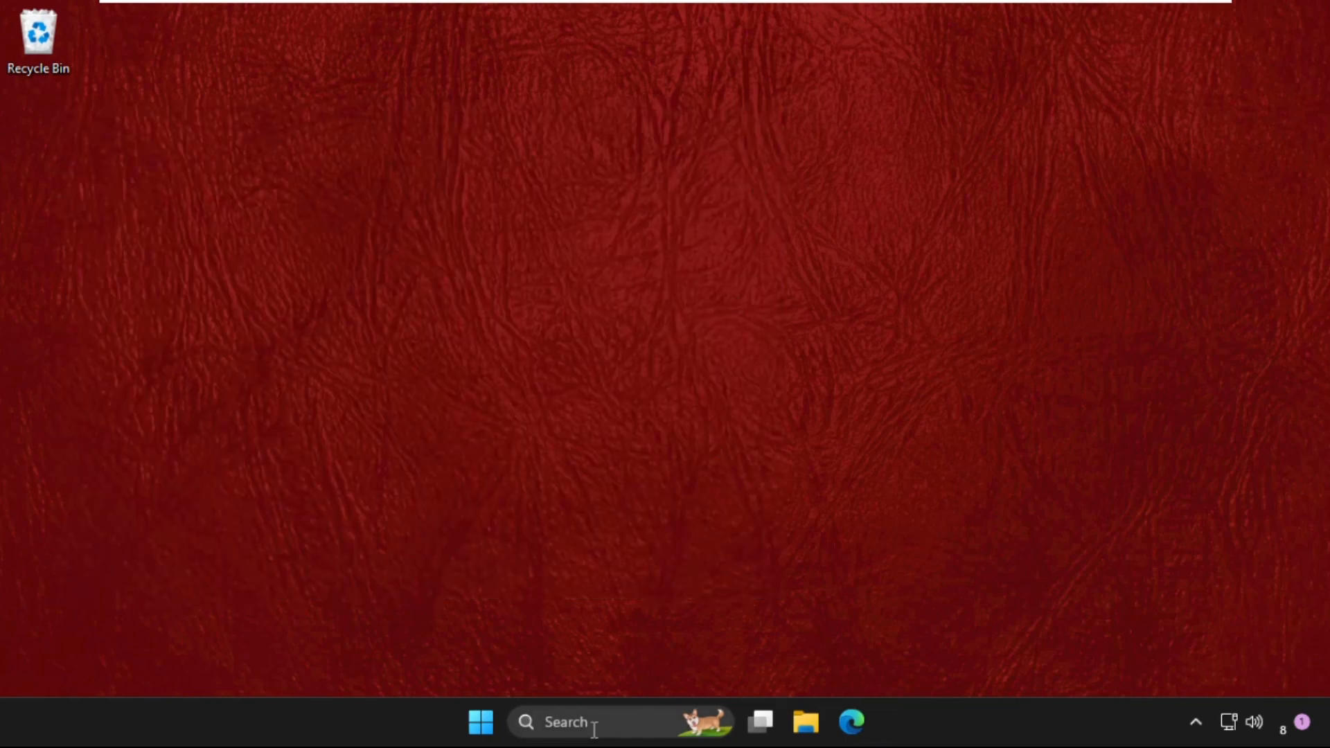
{"action": "type", "text": "cmd"}
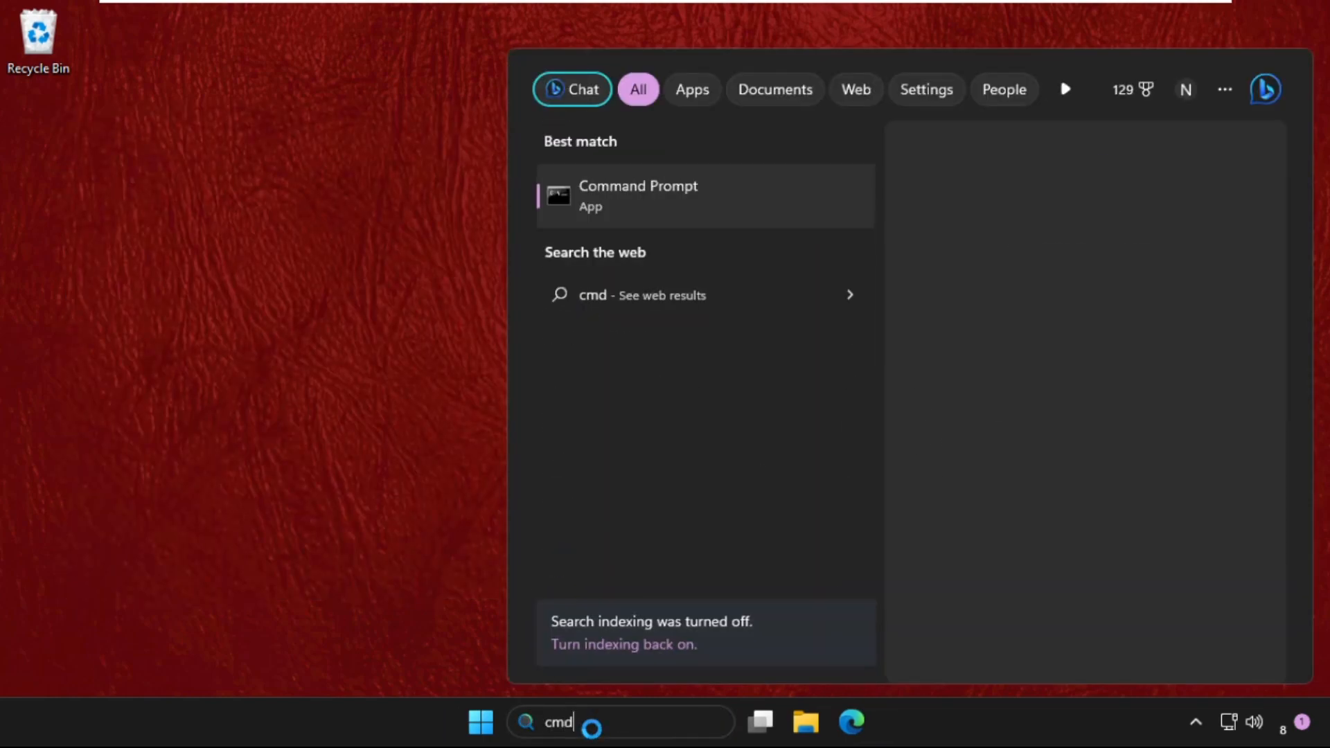
{"action": "right_click", "coordinate": [636, 195]}
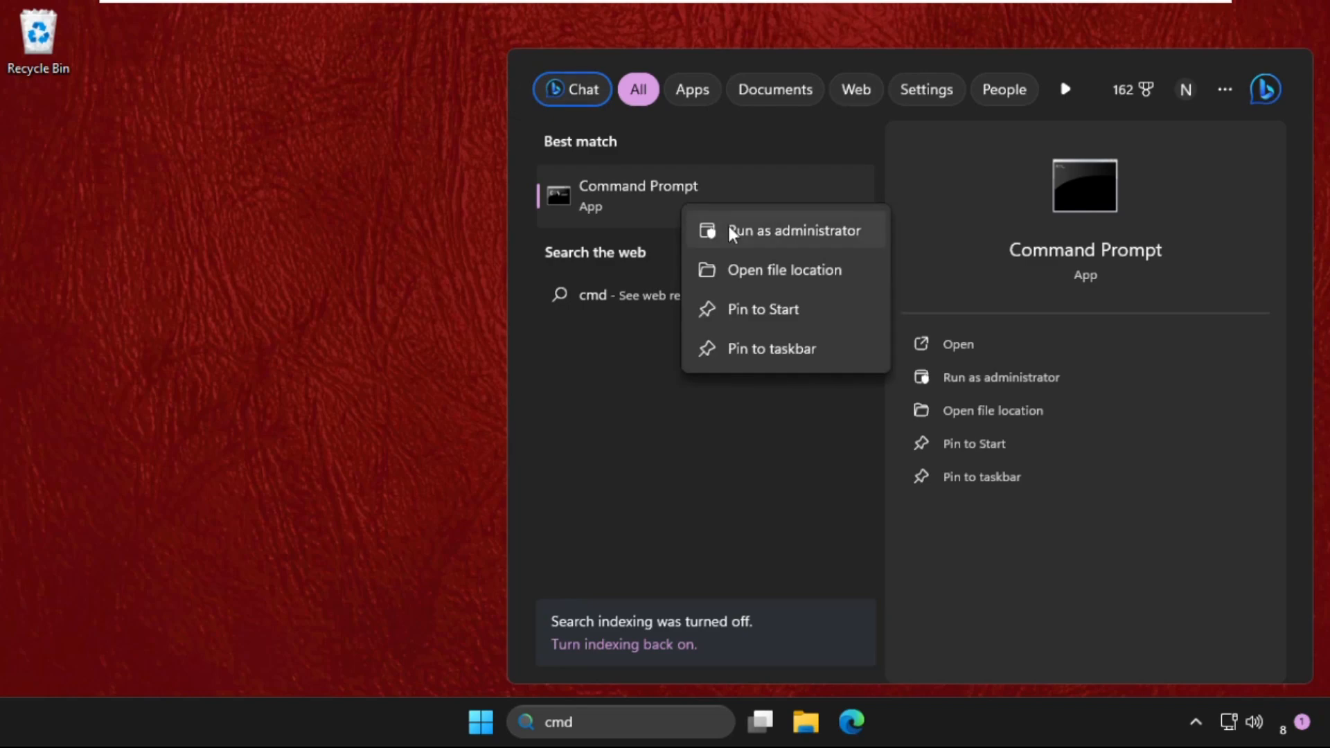
{"action": "left_click", "coordinate": [793, 230]}
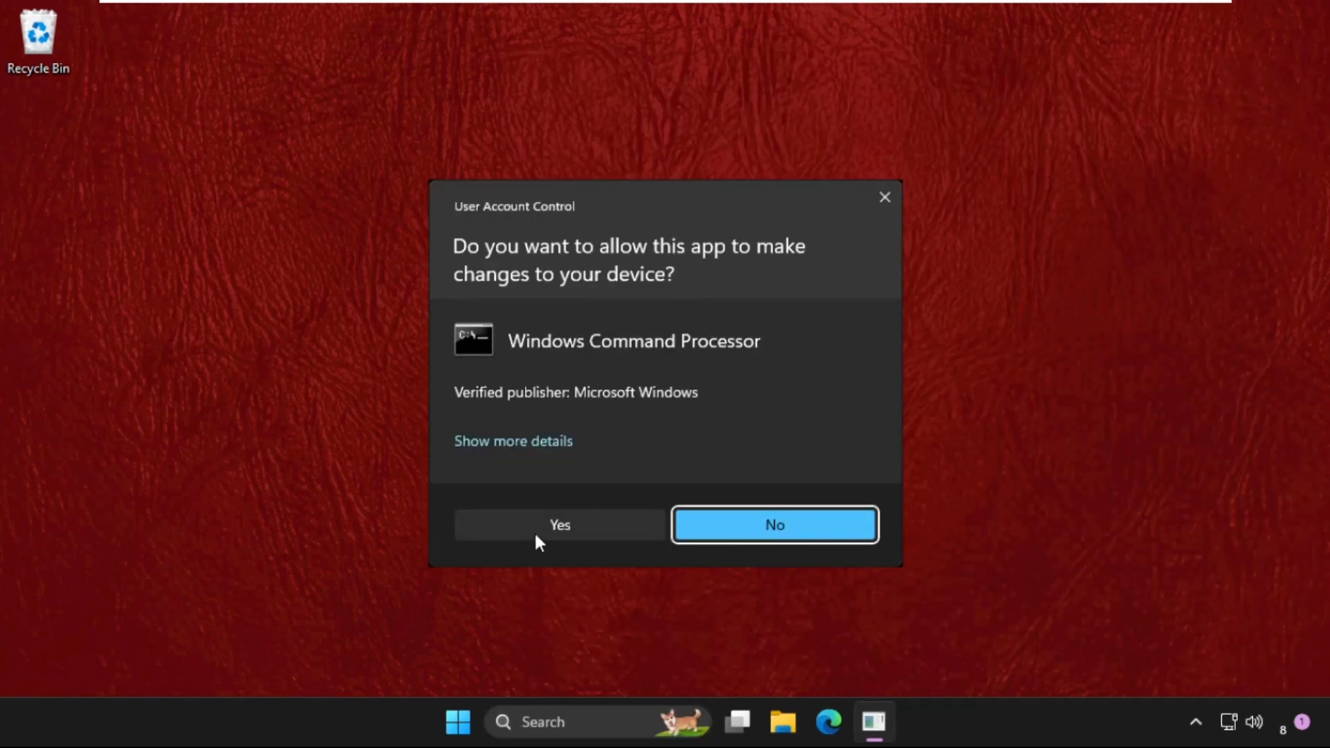
{"action": "left_click", "coordinate": [559, 524]}
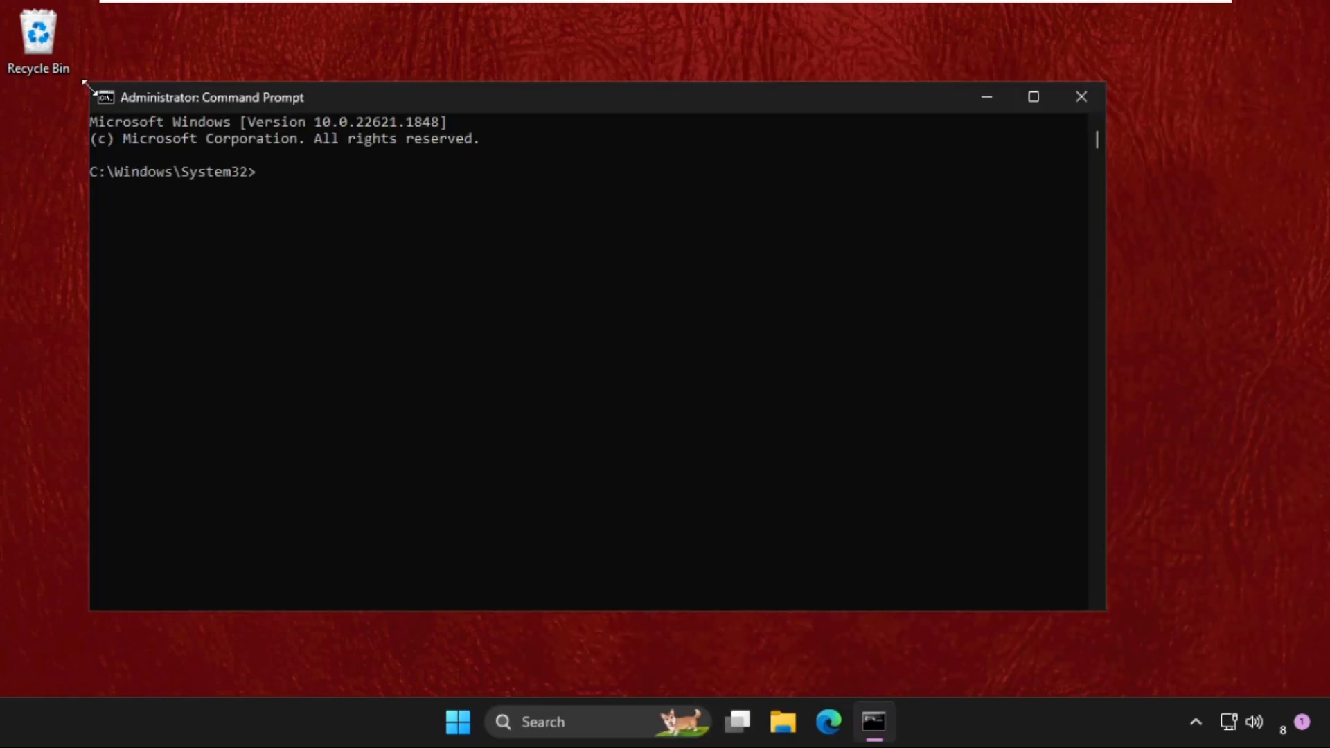
- Run DISM /online /cleanup-image /scanhealth in the admin Command Prompt
{"action": "left_click_drag", "start_coordinate": [211, 97], "coordinate": [331, 162]}
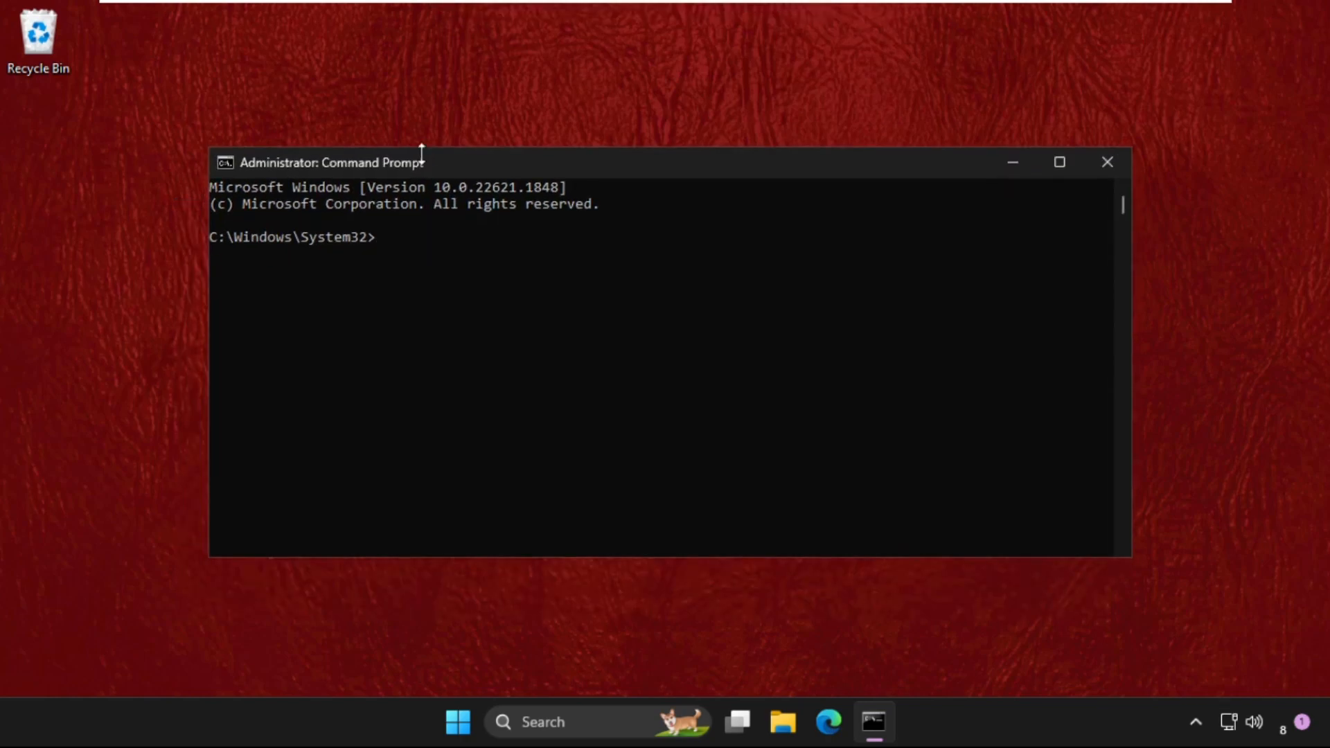
{"action": "type", "text": "D"}
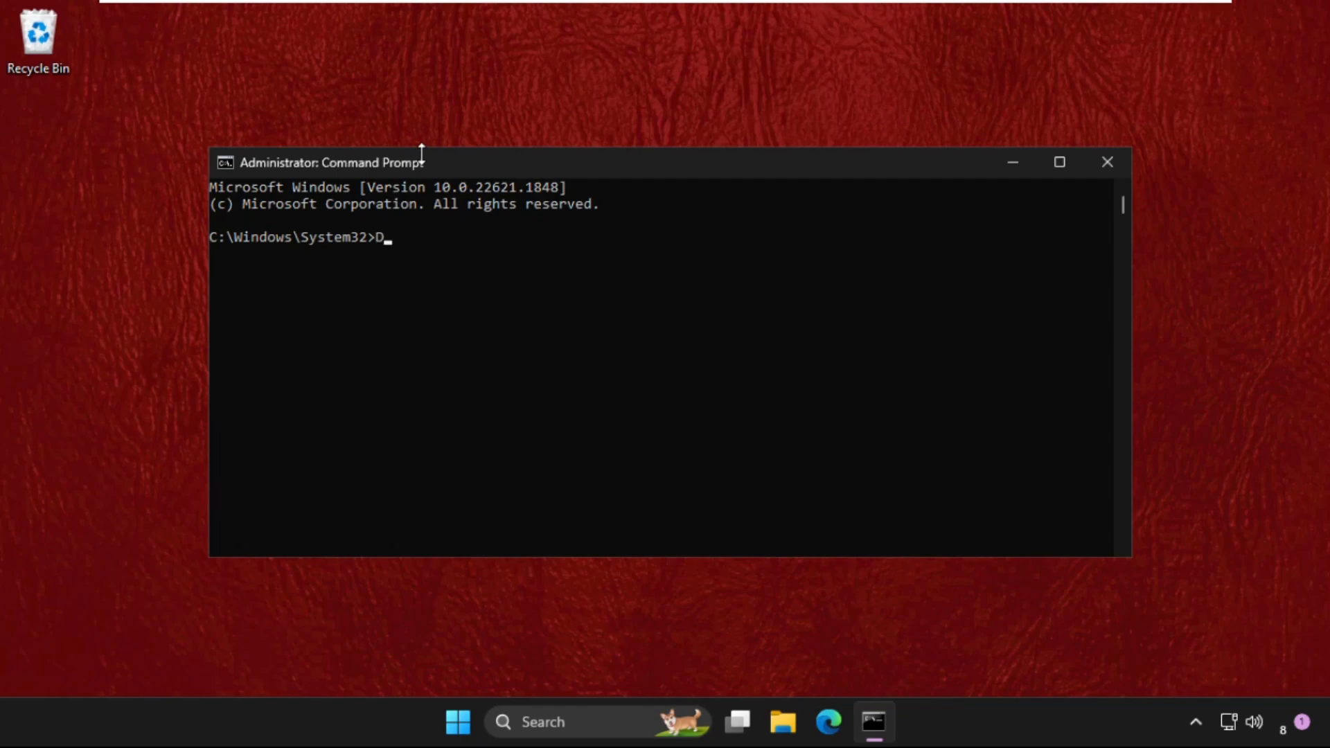
{"action": "type", "text": "ISM"}
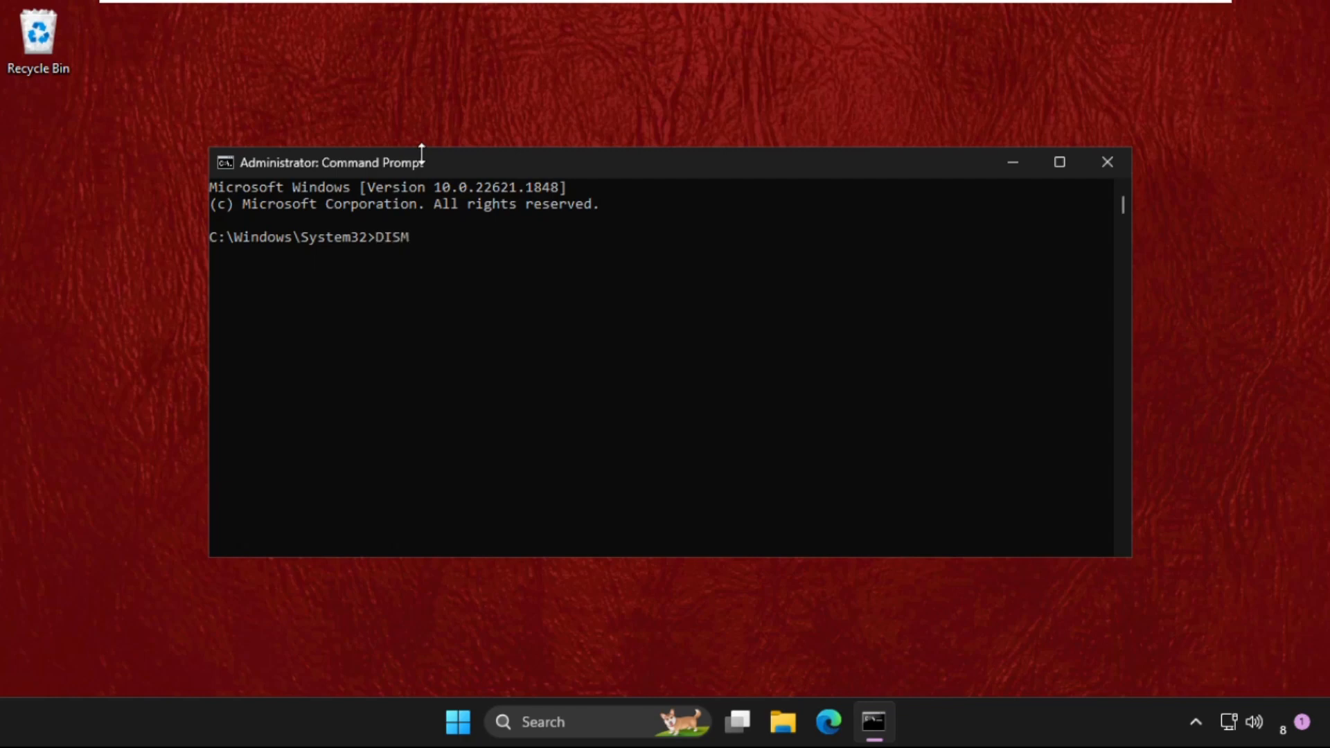
{"action": "type", "text": "/onl"}
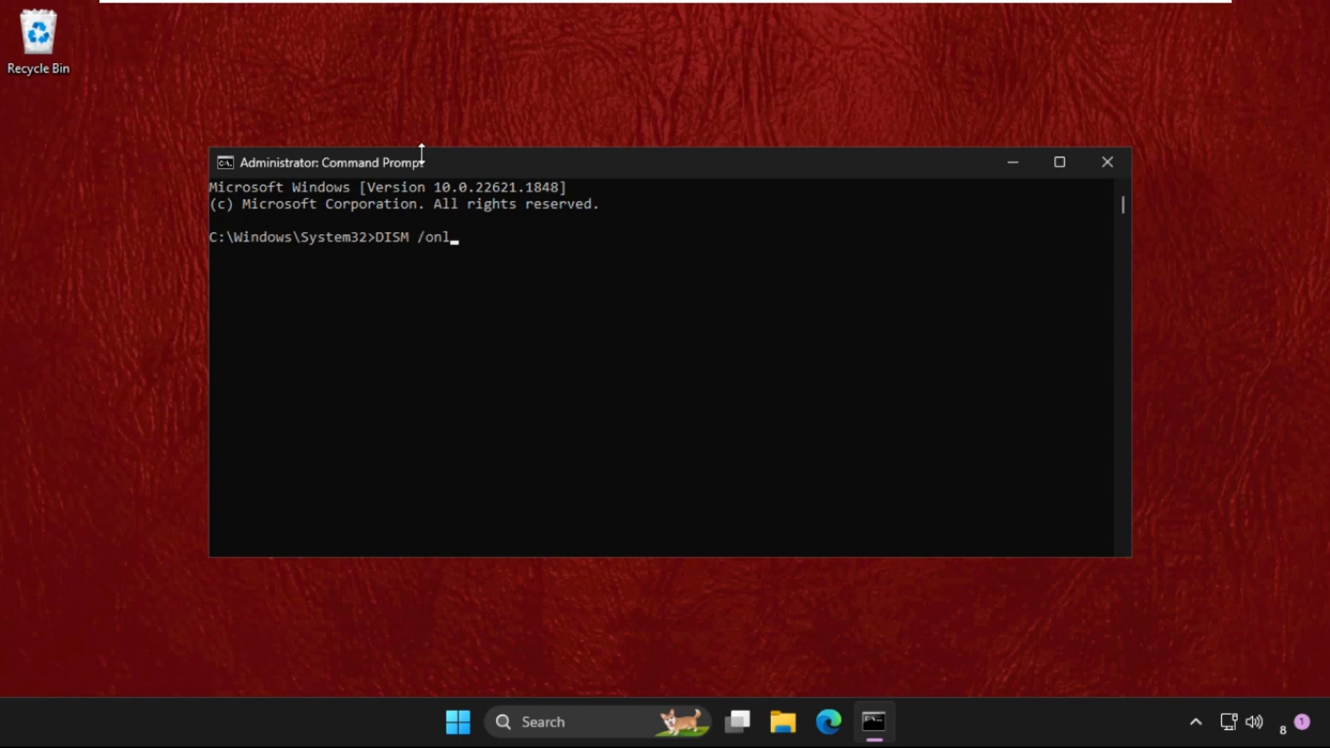
{"action": "type", "text": "ine /c"}
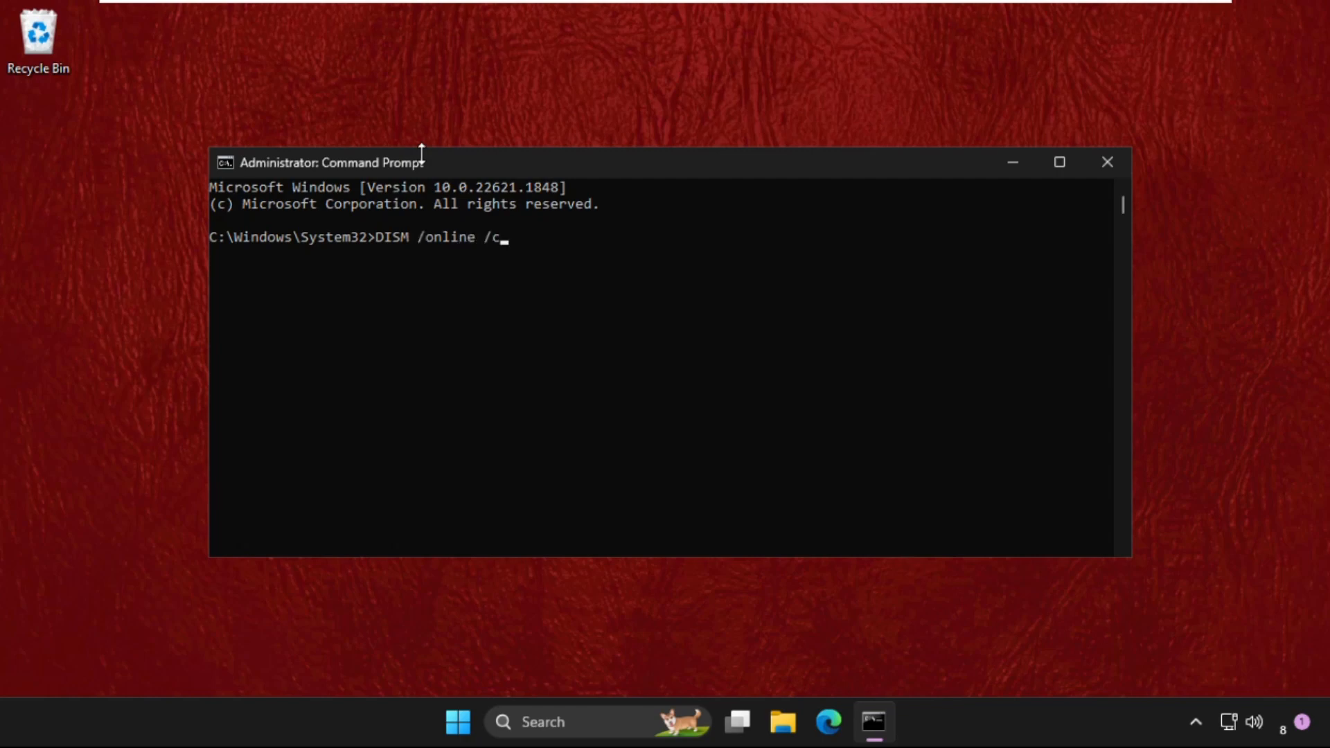
{"action": "type", "text": "leanup-"}
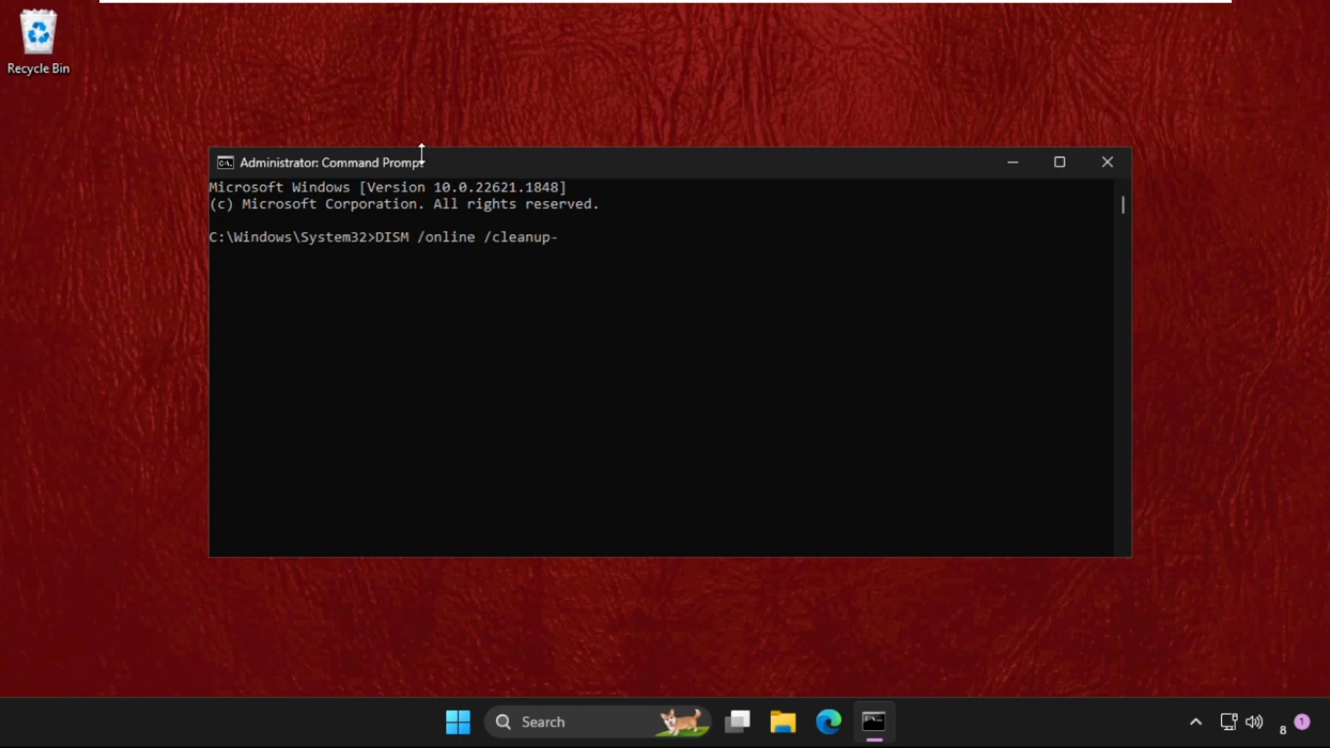
{"action": "type", "text": "image"}
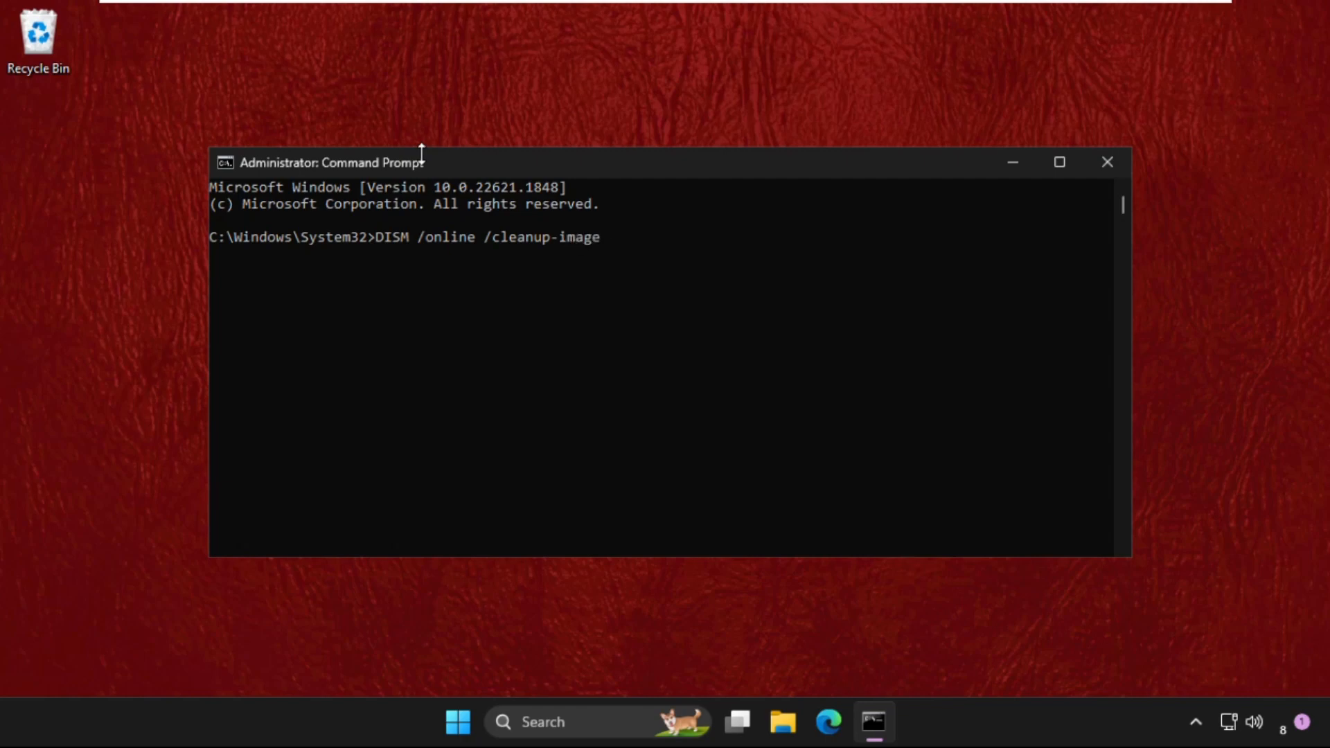
{"action": "type", "text": "/"}
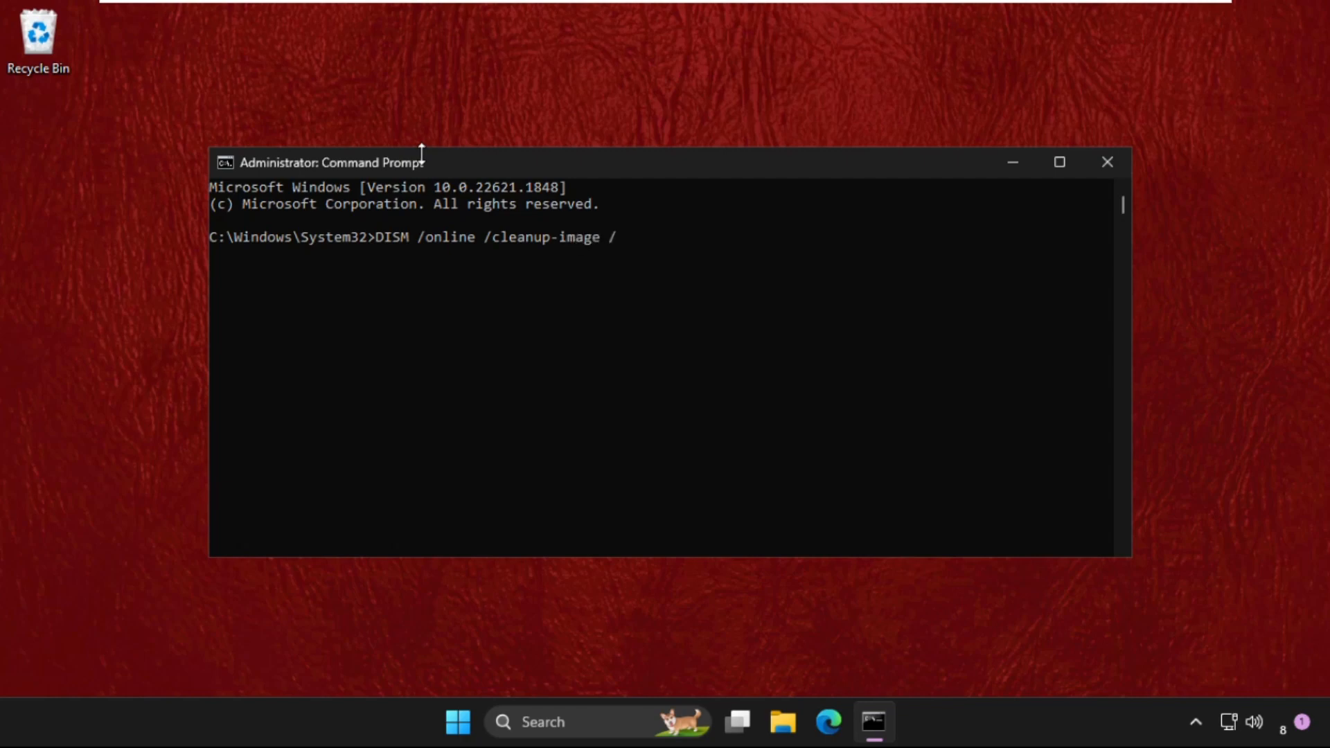
{"action": "type", "text": "scan"}
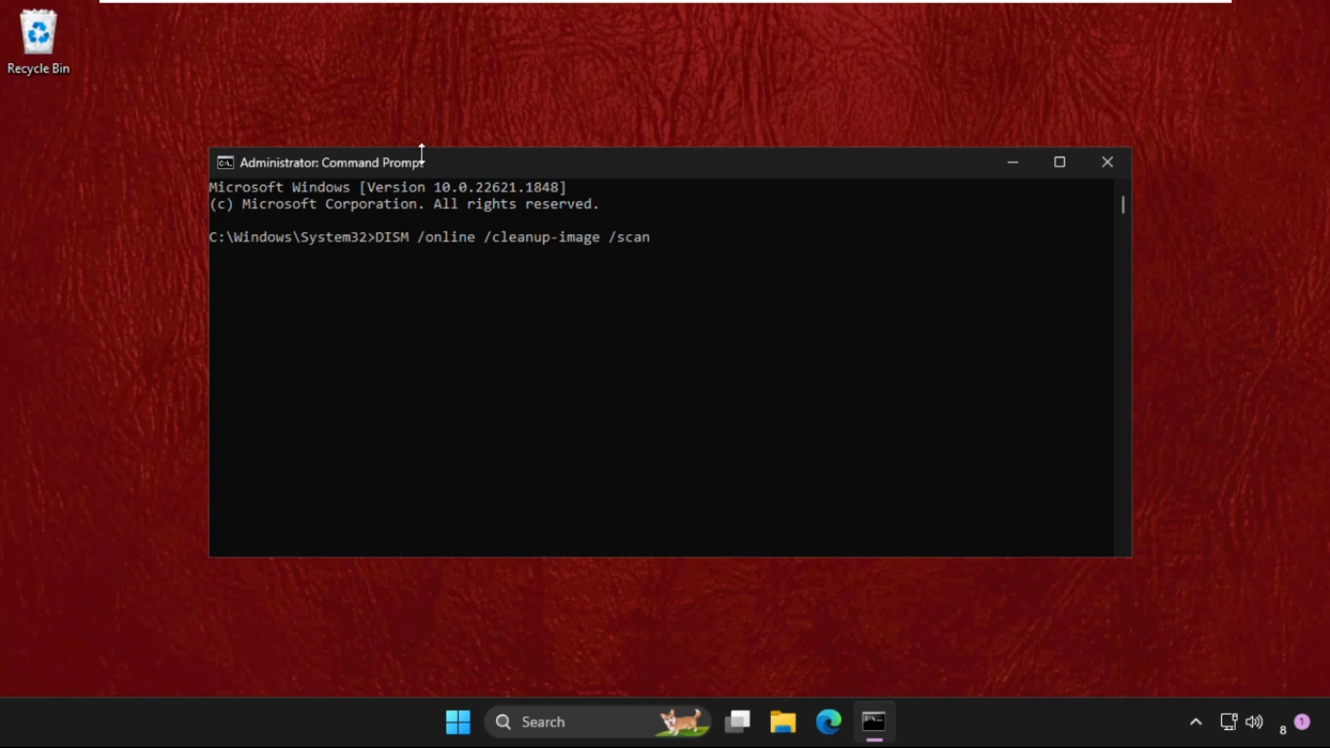
{"action": "type", "text": "health"}
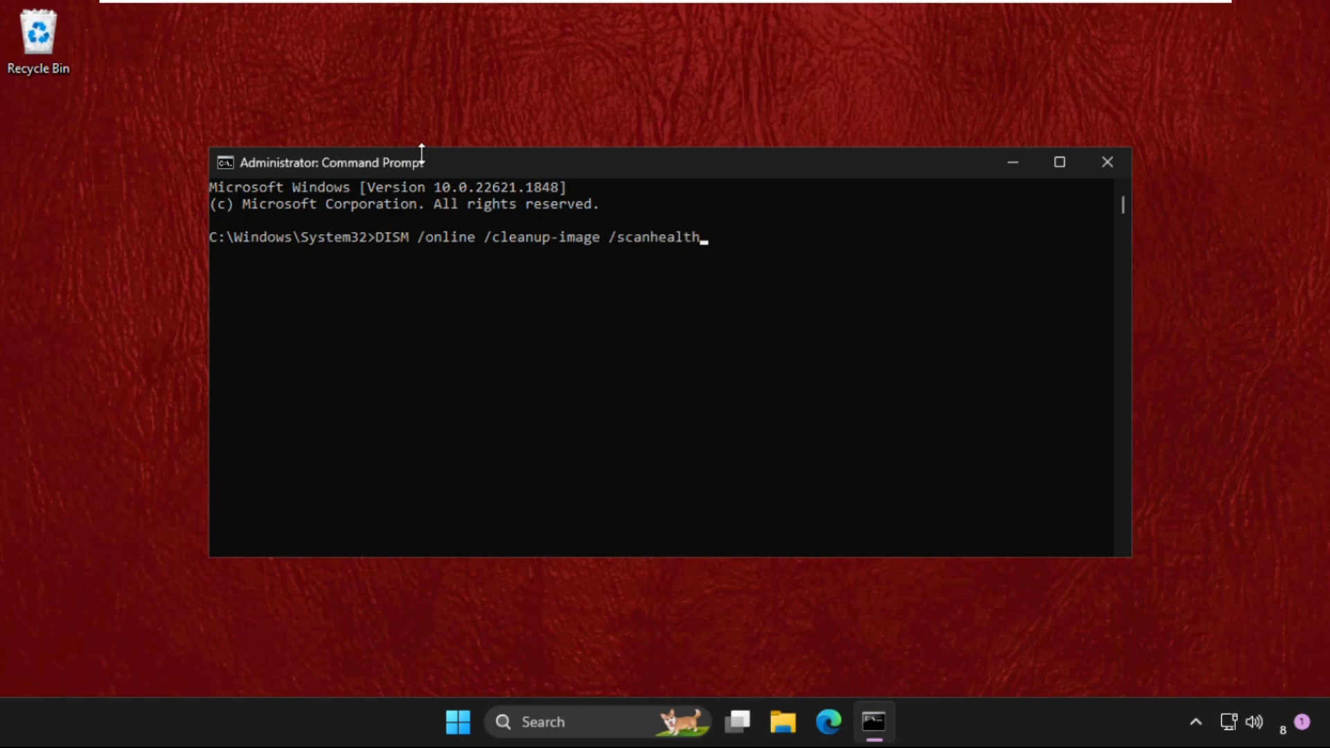
{"action": "key", "text": "enter"}
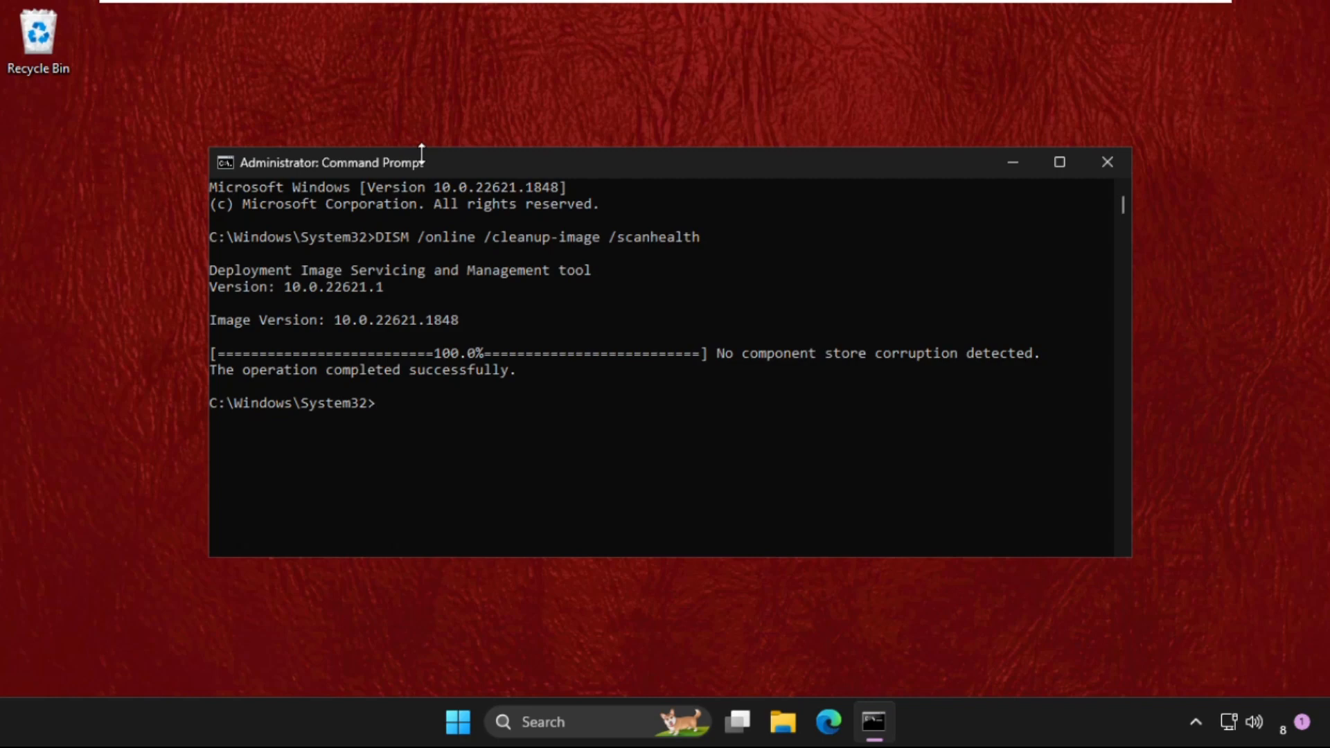
- Start a system file check with sfc /scannow
{"action": "type", "text": "sfc /"}
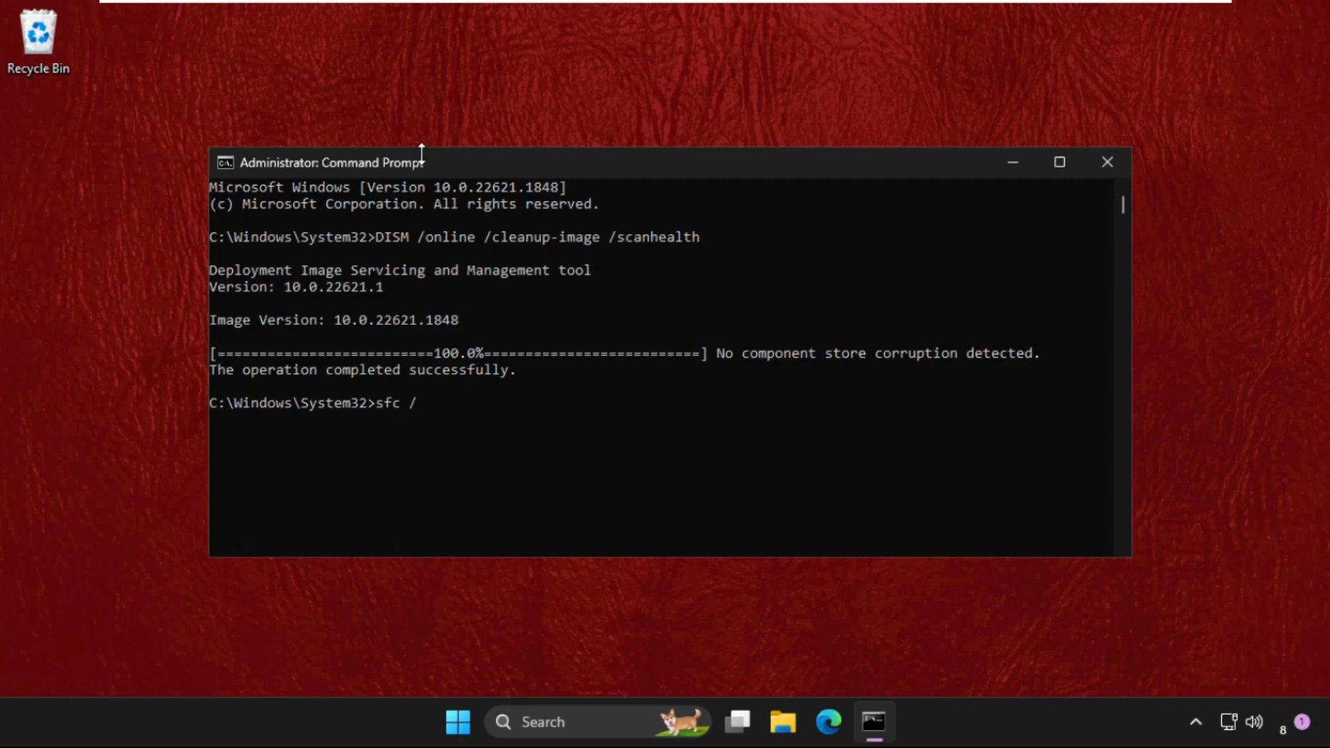
{"action": "type", "text": "scannow"}
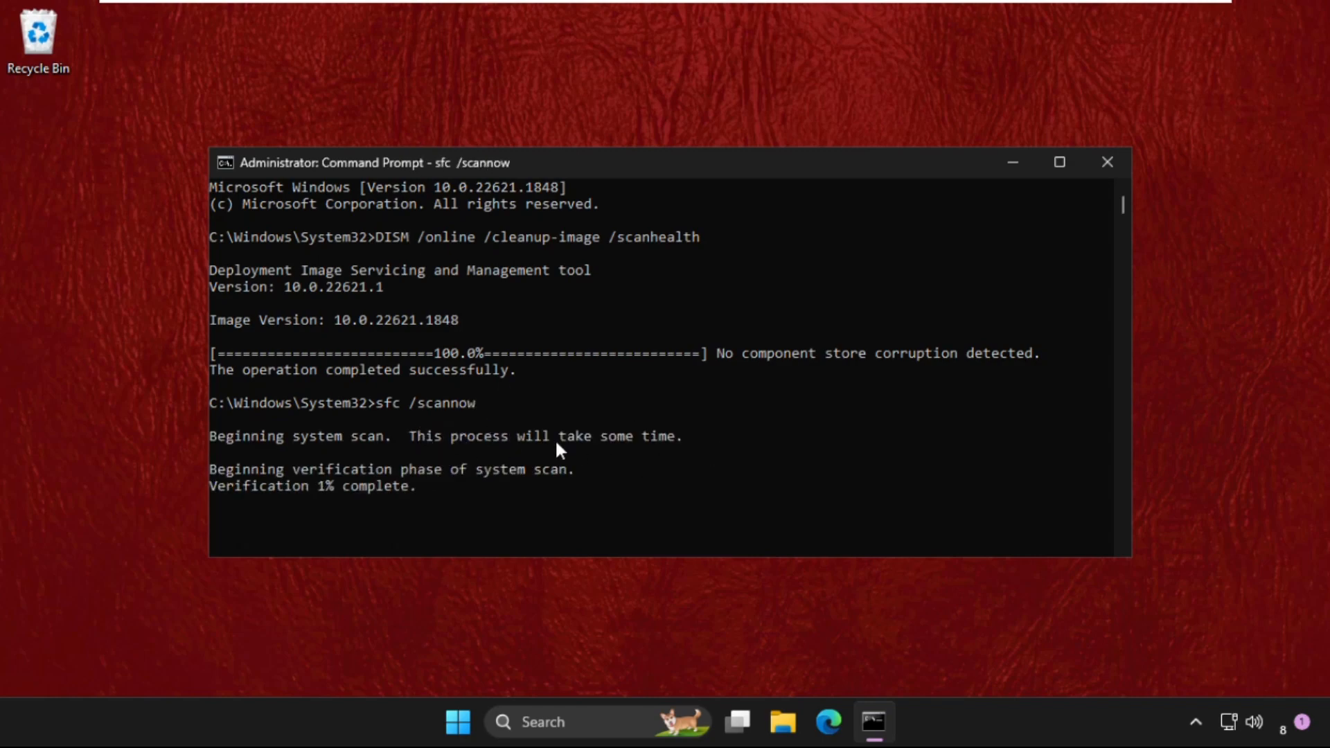
{"action": "mouse_move", "coordinate": [549, 439]}
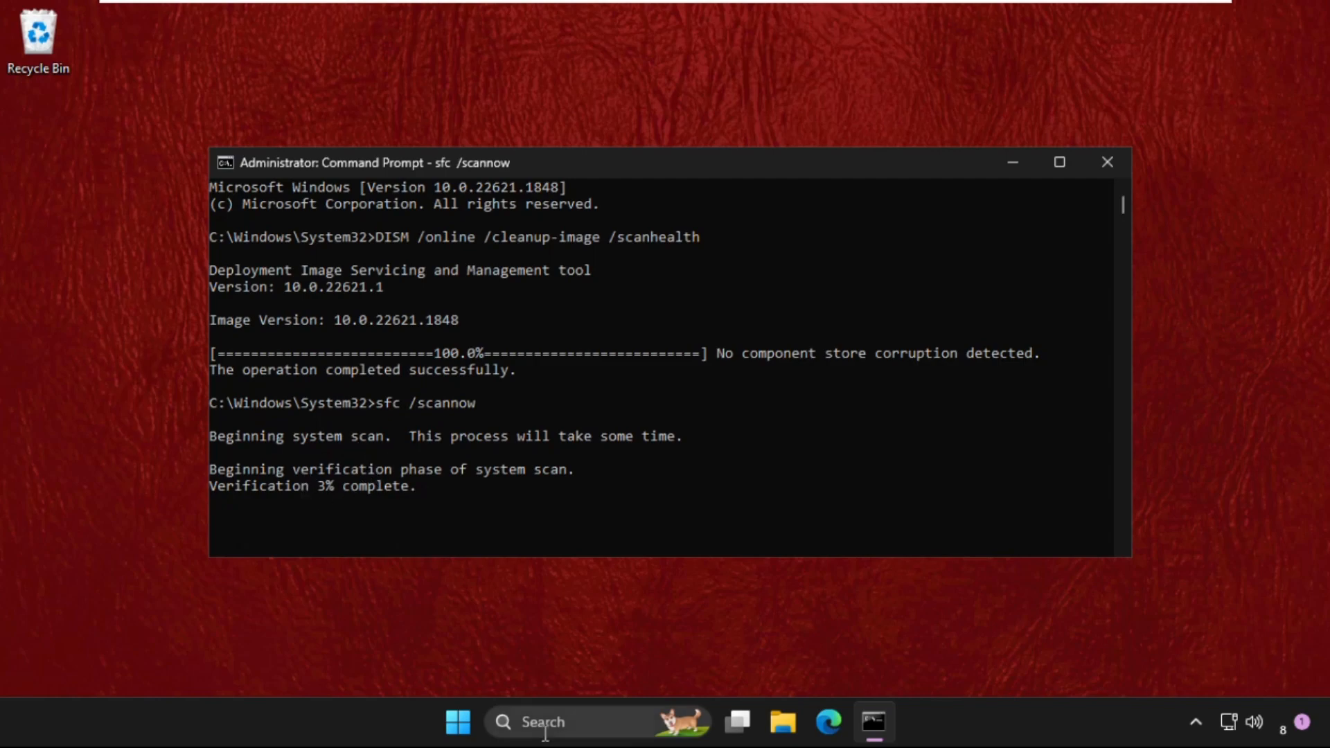
- Type 'windows Defender Firewall' into Windows Search
{"action": "type", "text": "windows Defender Firewall"}
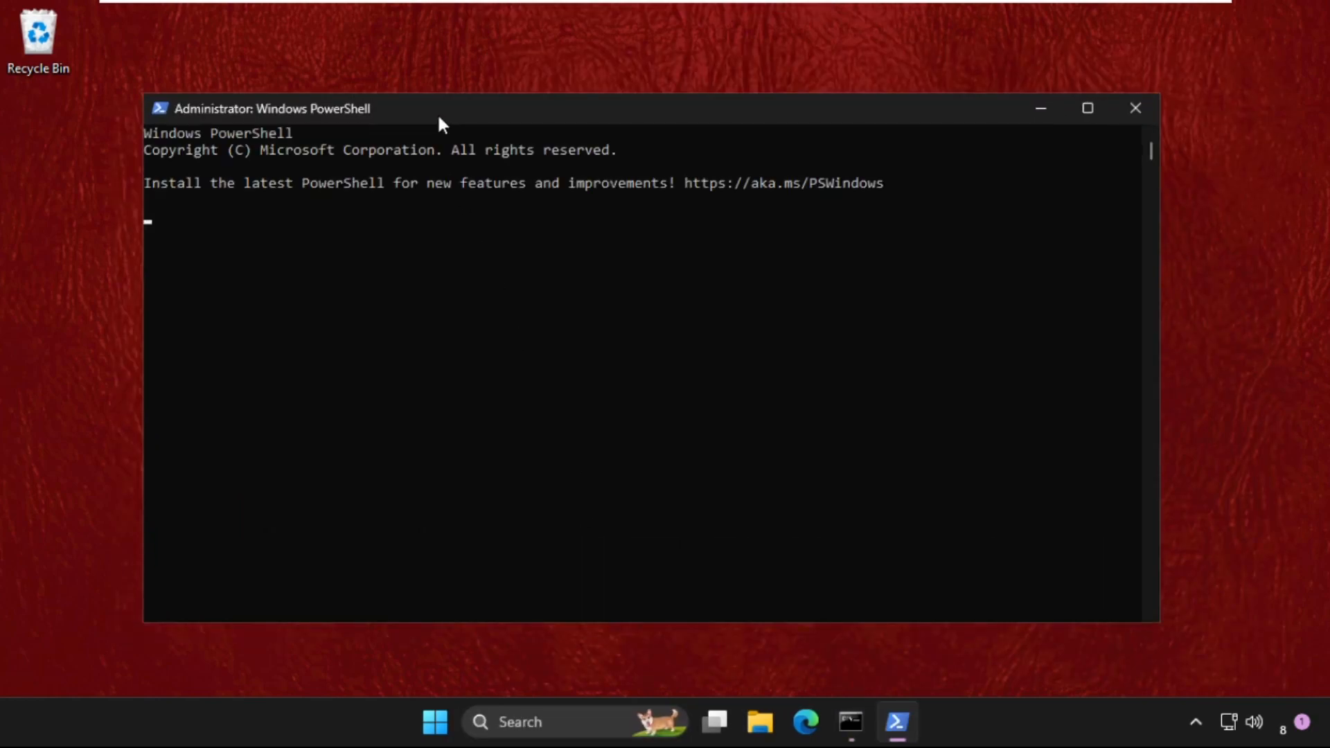
- Run Get-AppxPackage Microsoft SecHealthUI -AllUsers | Reset-AppxPackage in admin PowerShell
{"action": "type", "text": "G"}
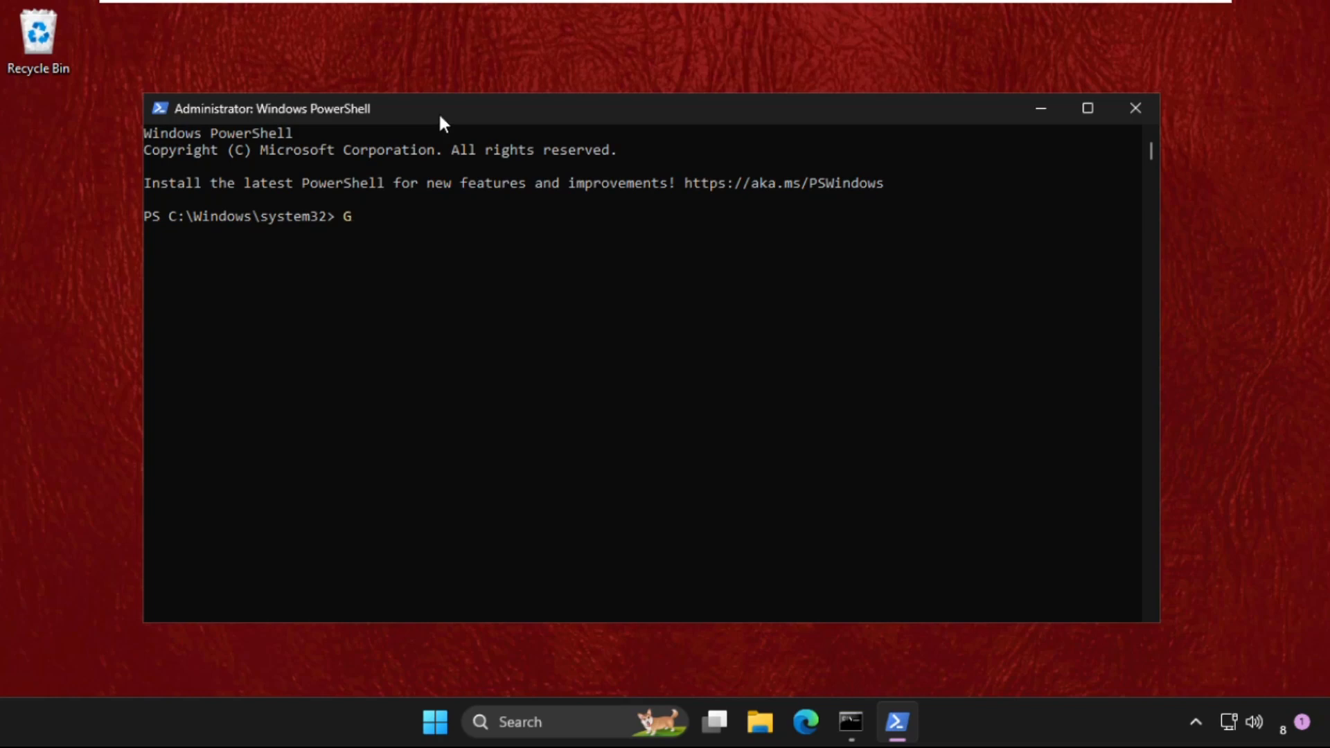
{"action": "type", "text": "et-A"}
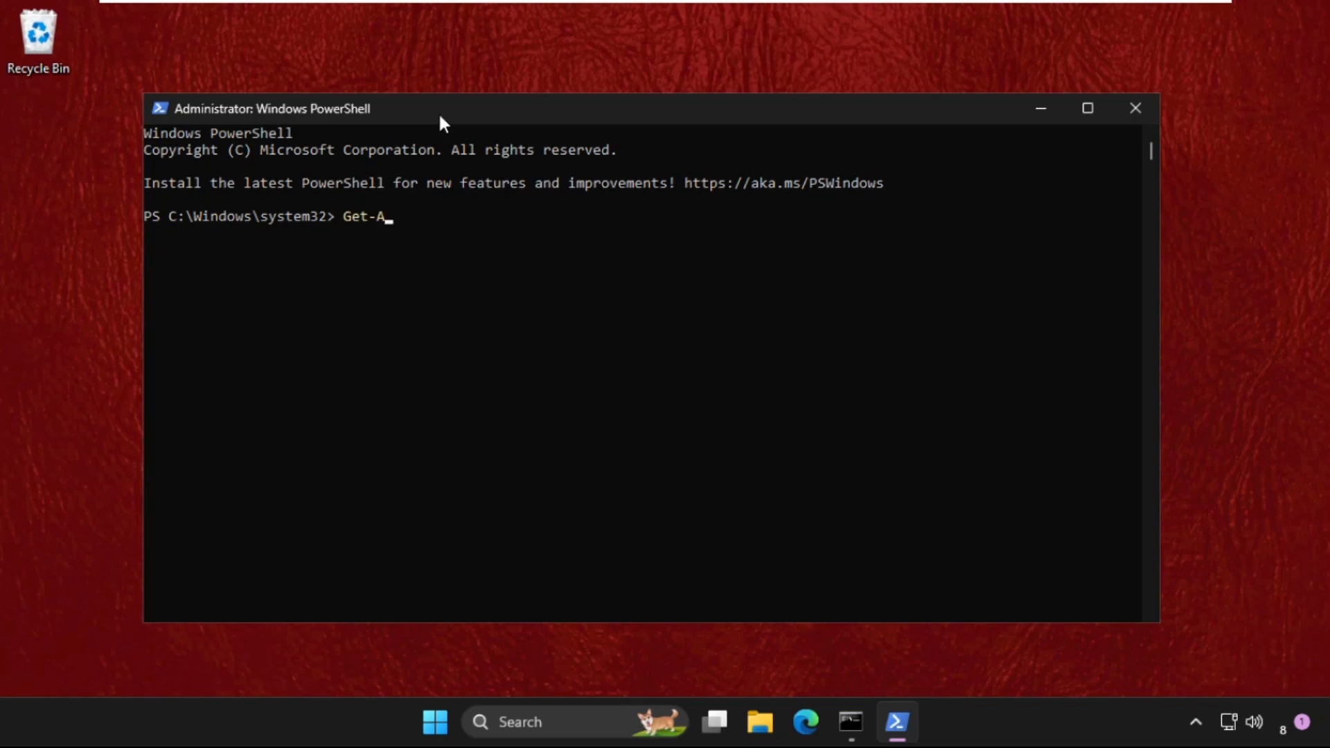
{"action": "type", "text": "ppx"}
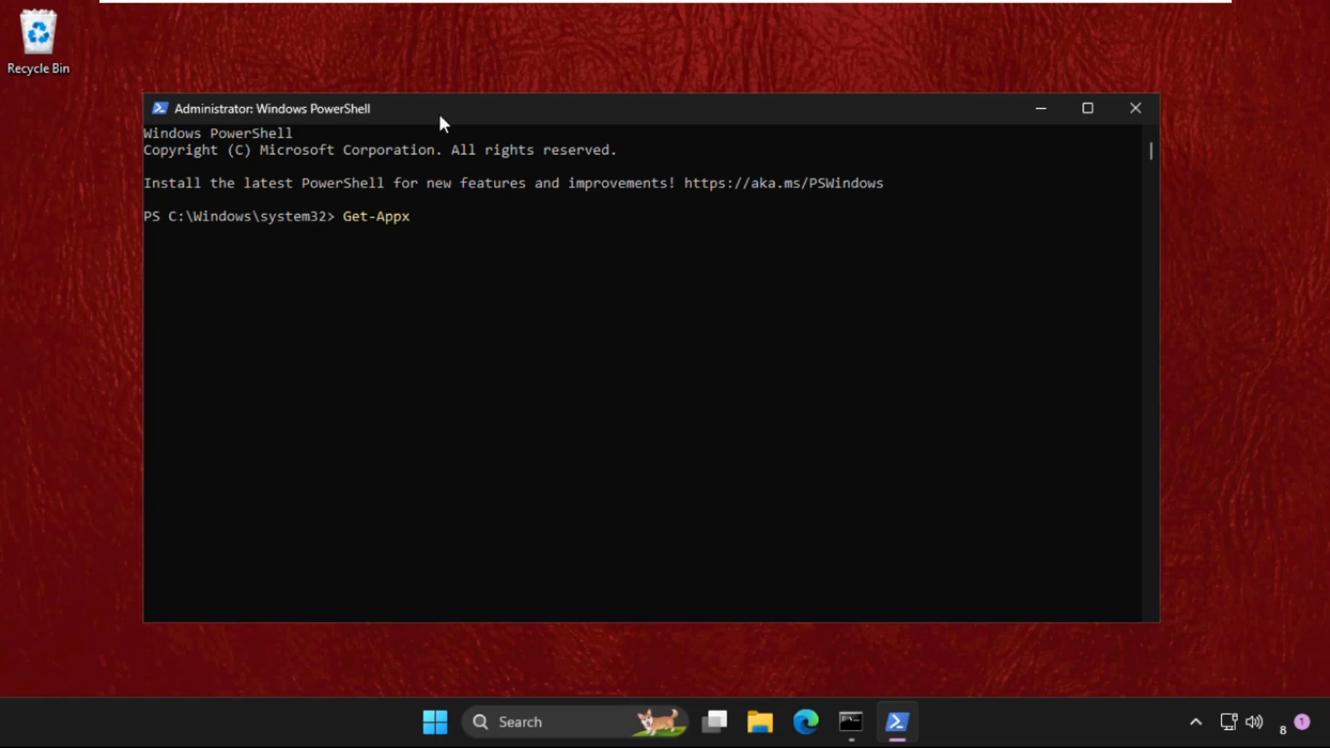
{"action": "type", "text": "Packa"}
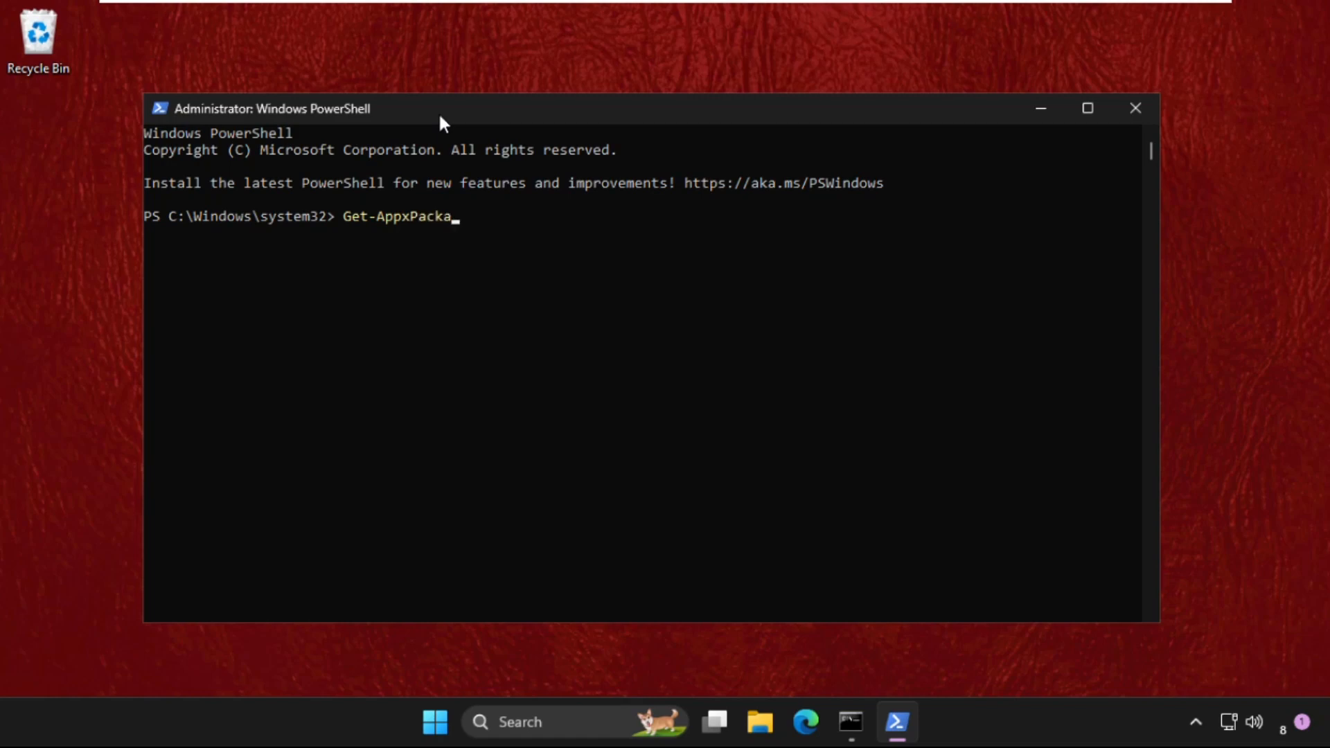
{"action": "type", "text": "ge"}
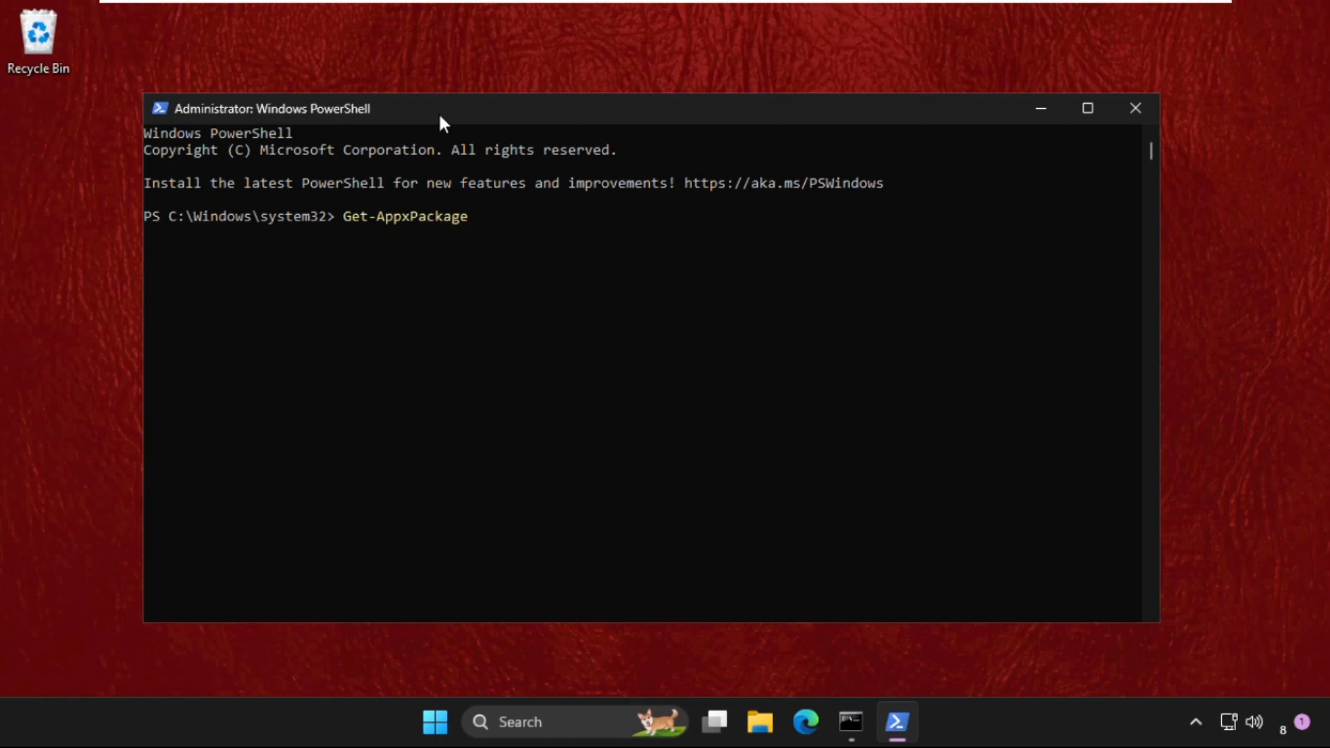
{"action": "type", "text": "Micro"}
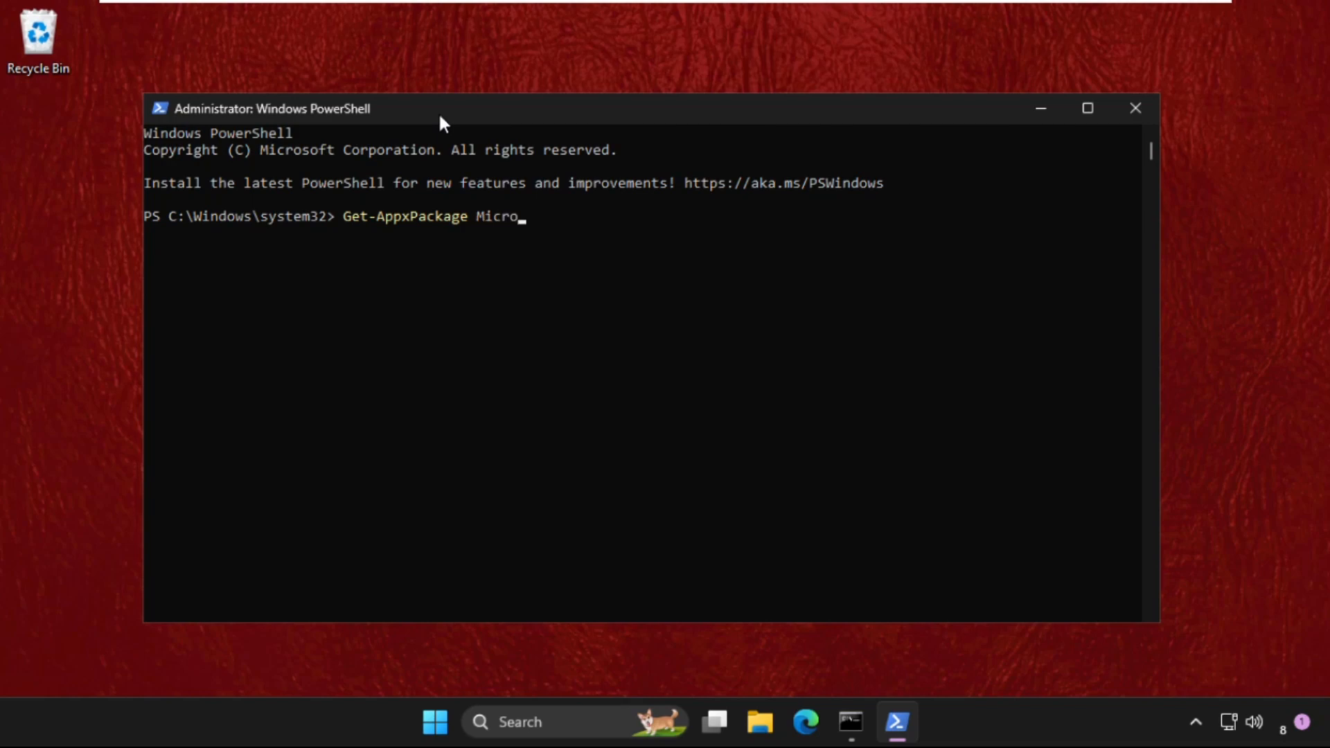
{"action": "type", "text": "soft"}
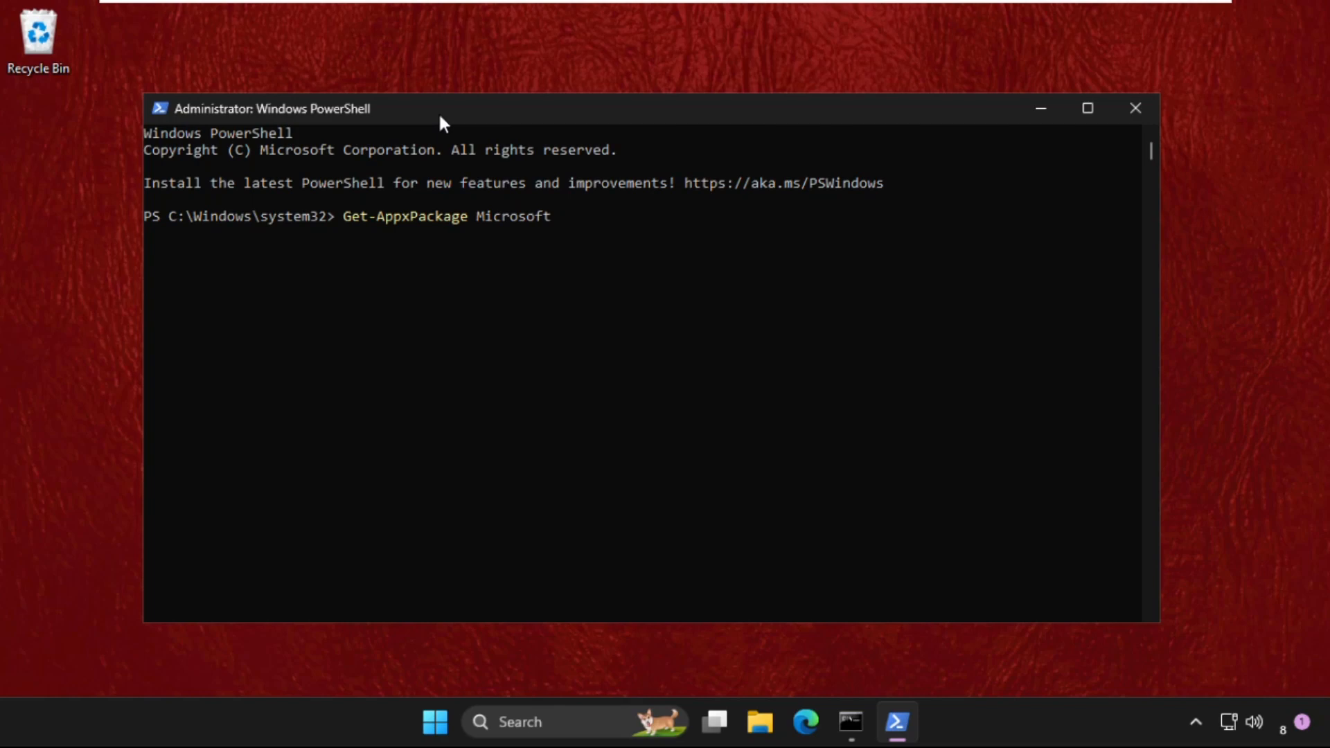
{"action": "type", "text": "SecH"}
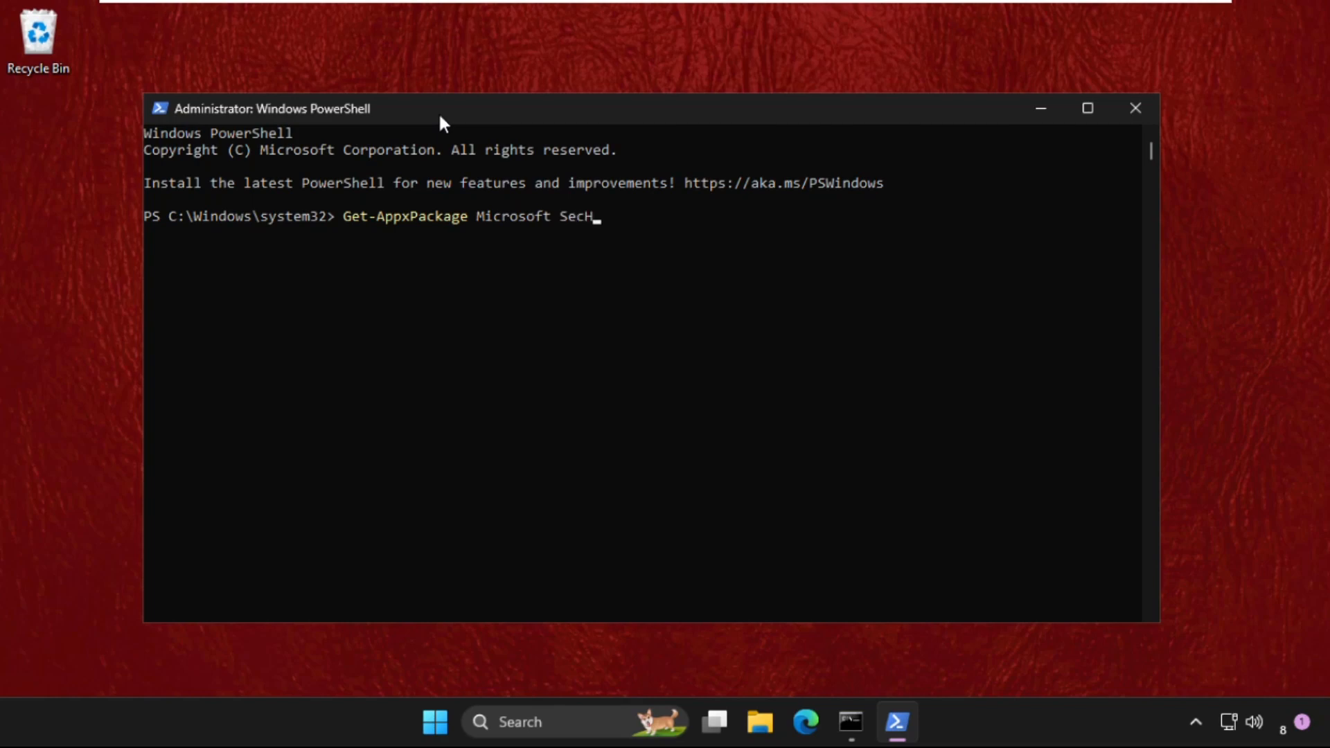
{"action": "type", "text": "ealthn"}
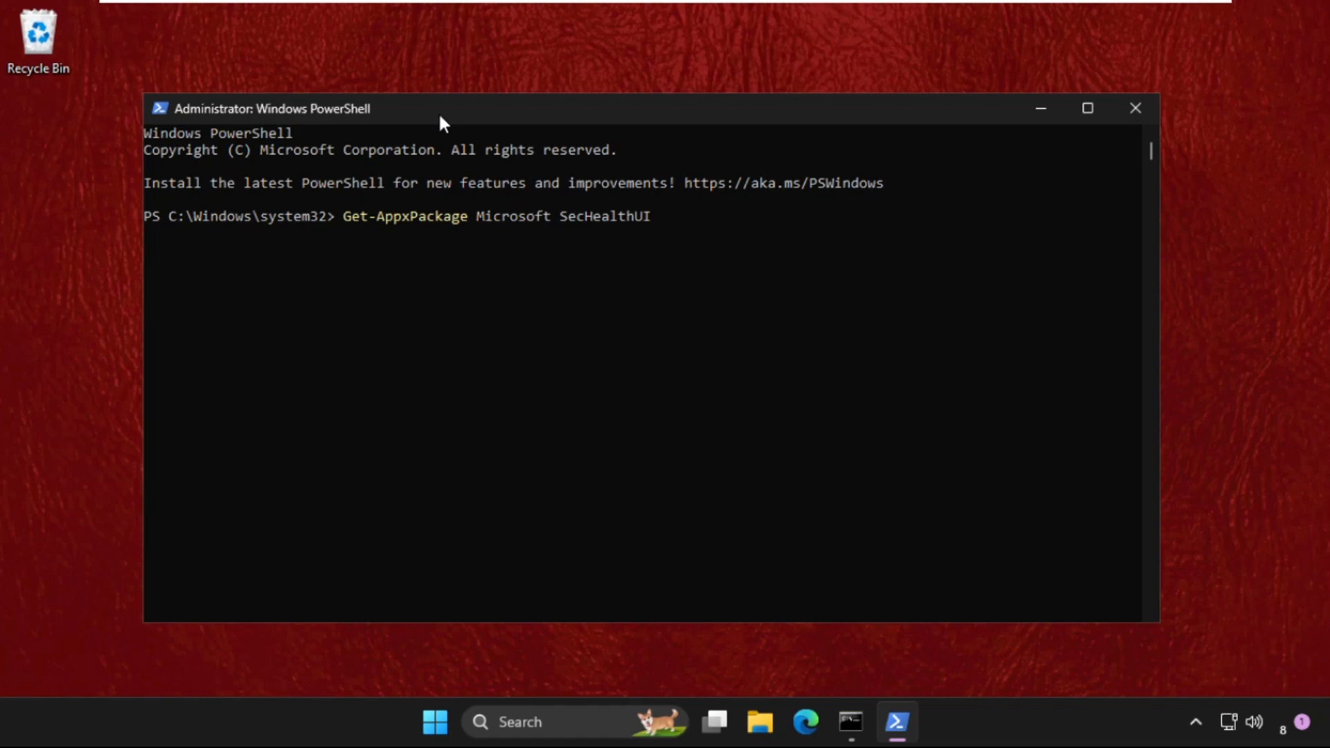
{"action": "type", "text": "-Al"}
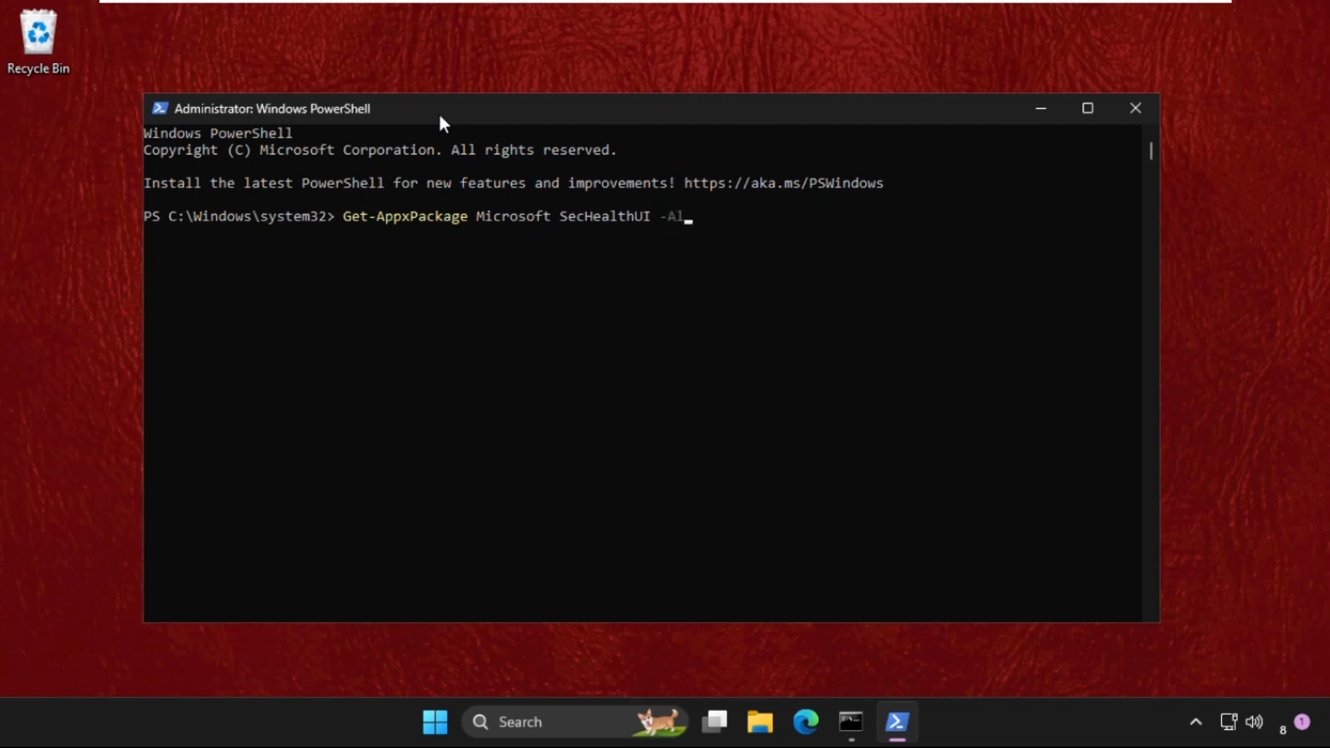
{"action": "type", "text": "lUs"}
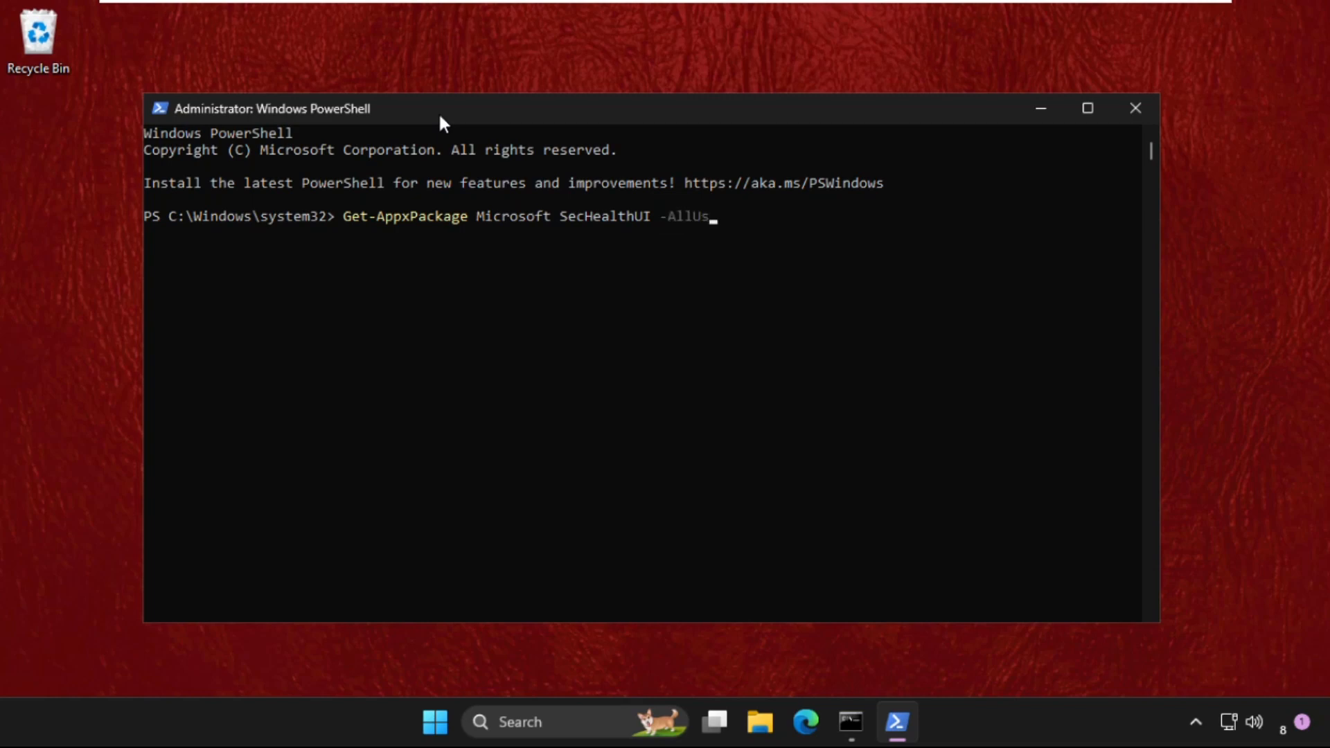
{"action": "type", "text": "ers"}
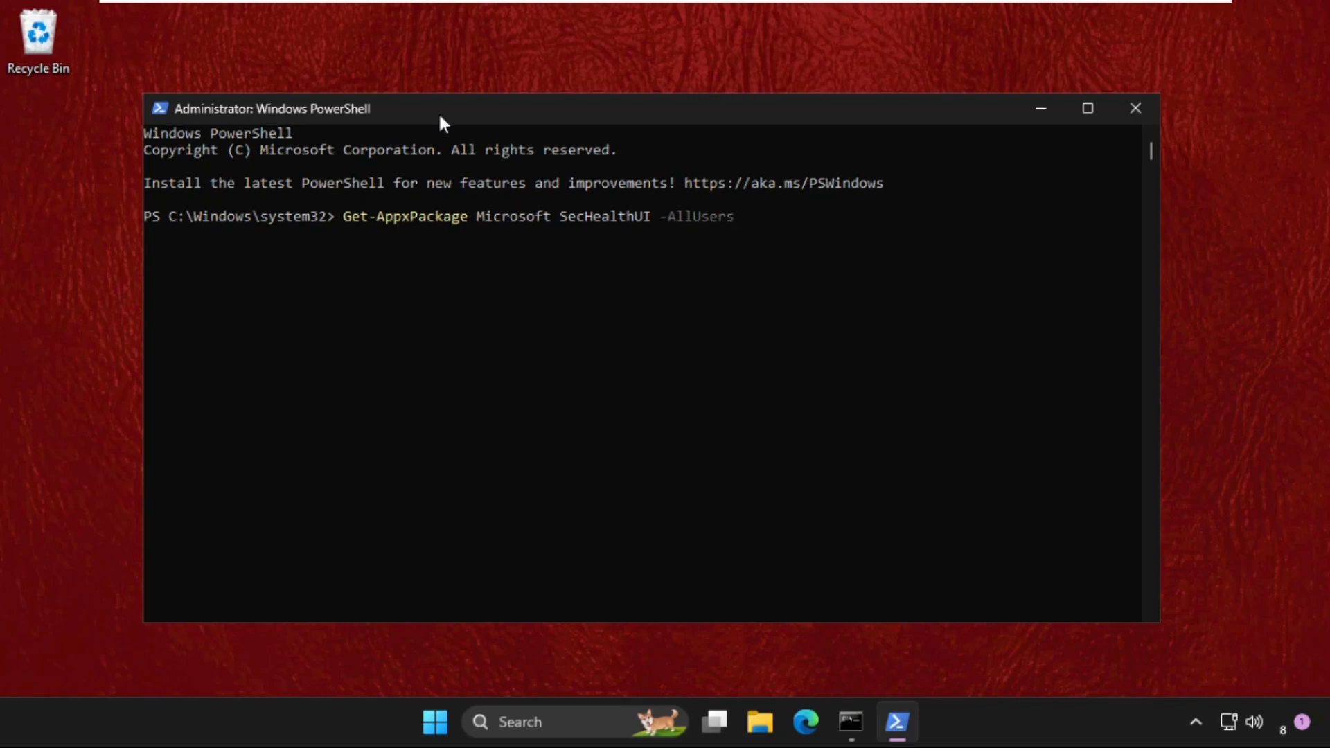
{"action": "type", "text": "|"}
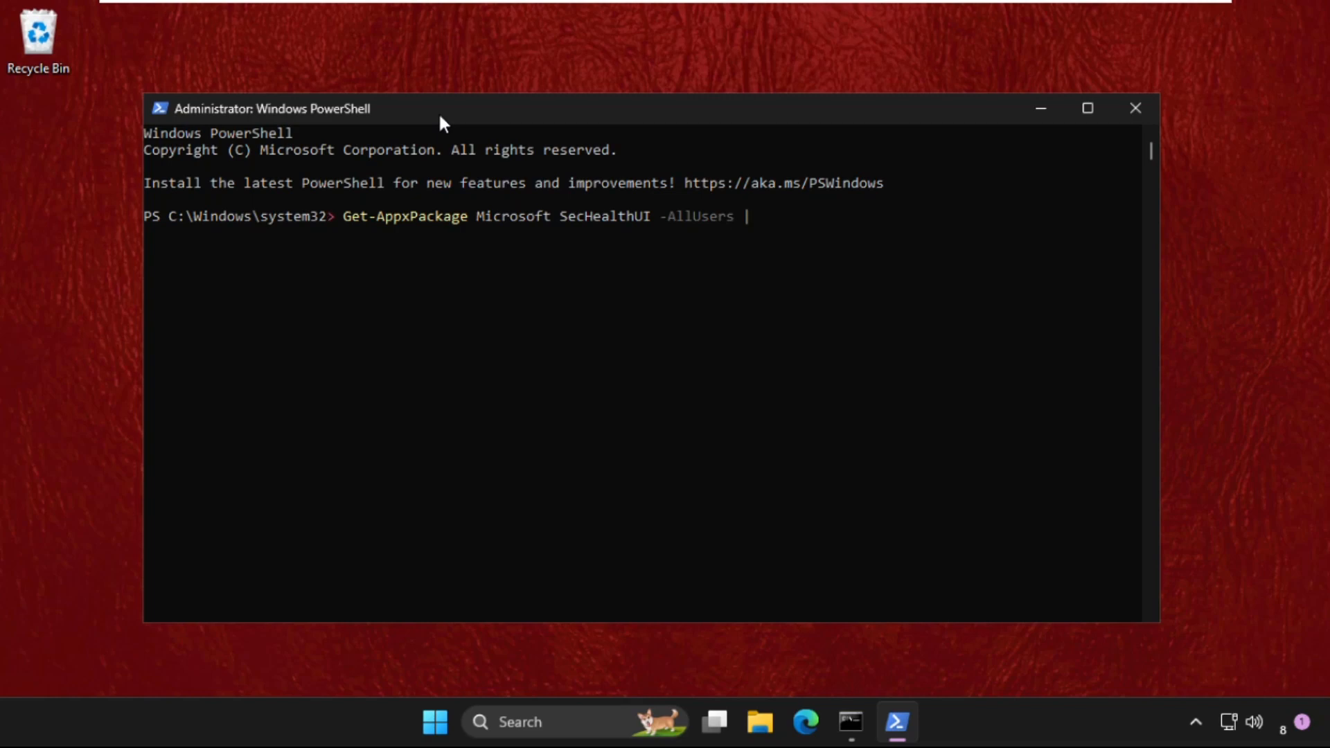
{"action": "type", "text": "Re"}
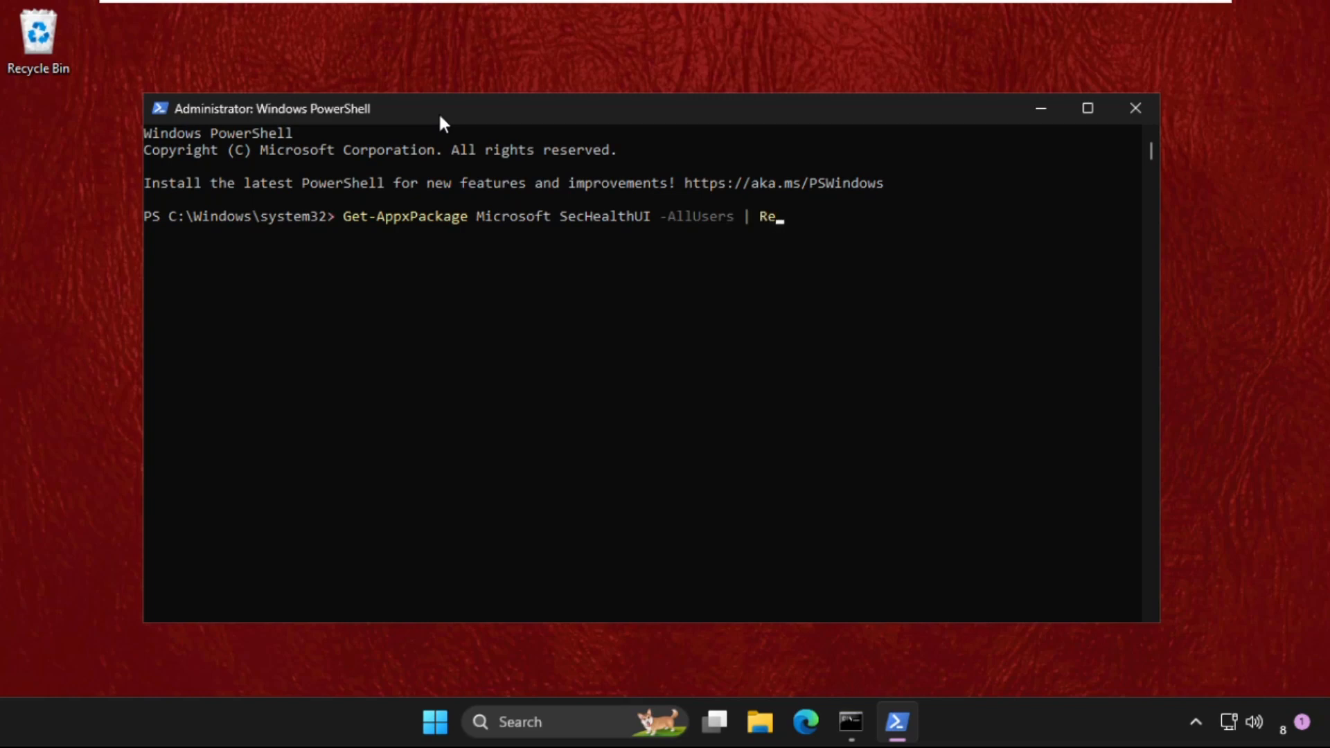
{"action": "type", "text": "set-"}
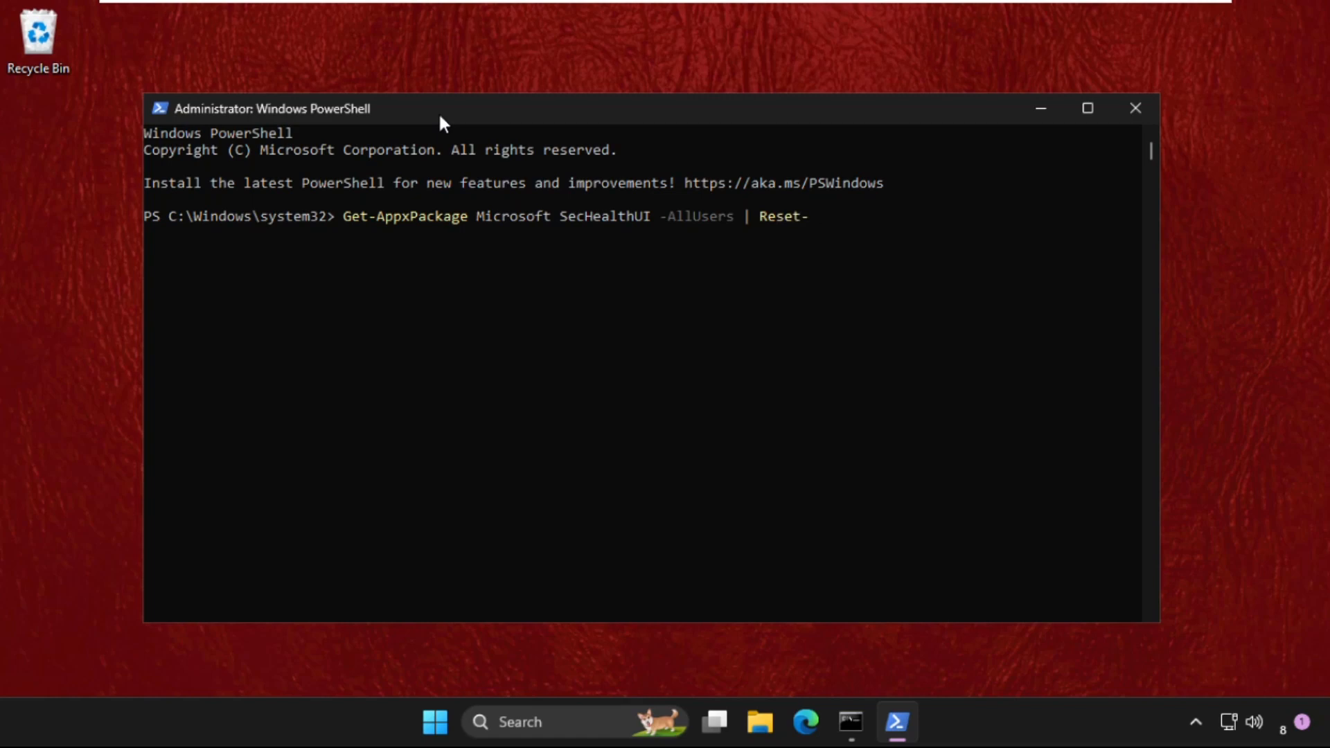
{"action": "type", "text": "Appx"}
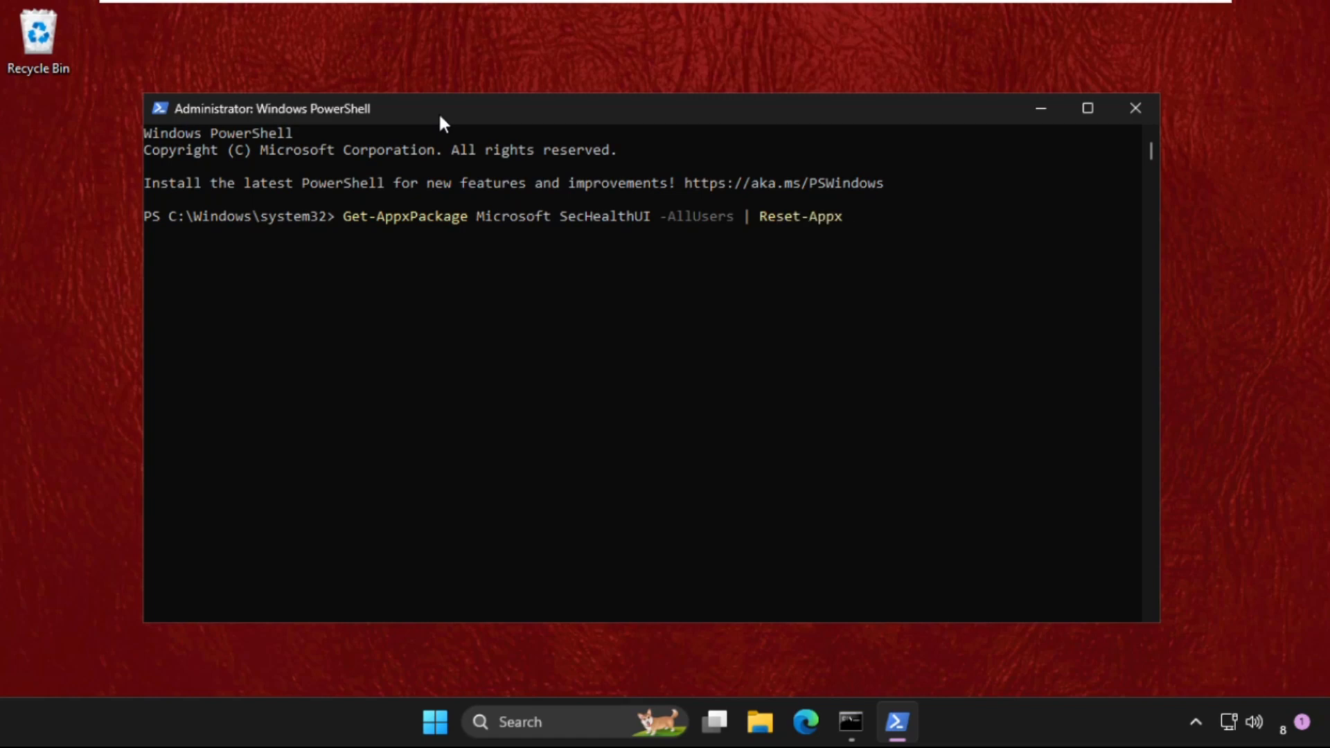
{"action": "type", "text": "P"}
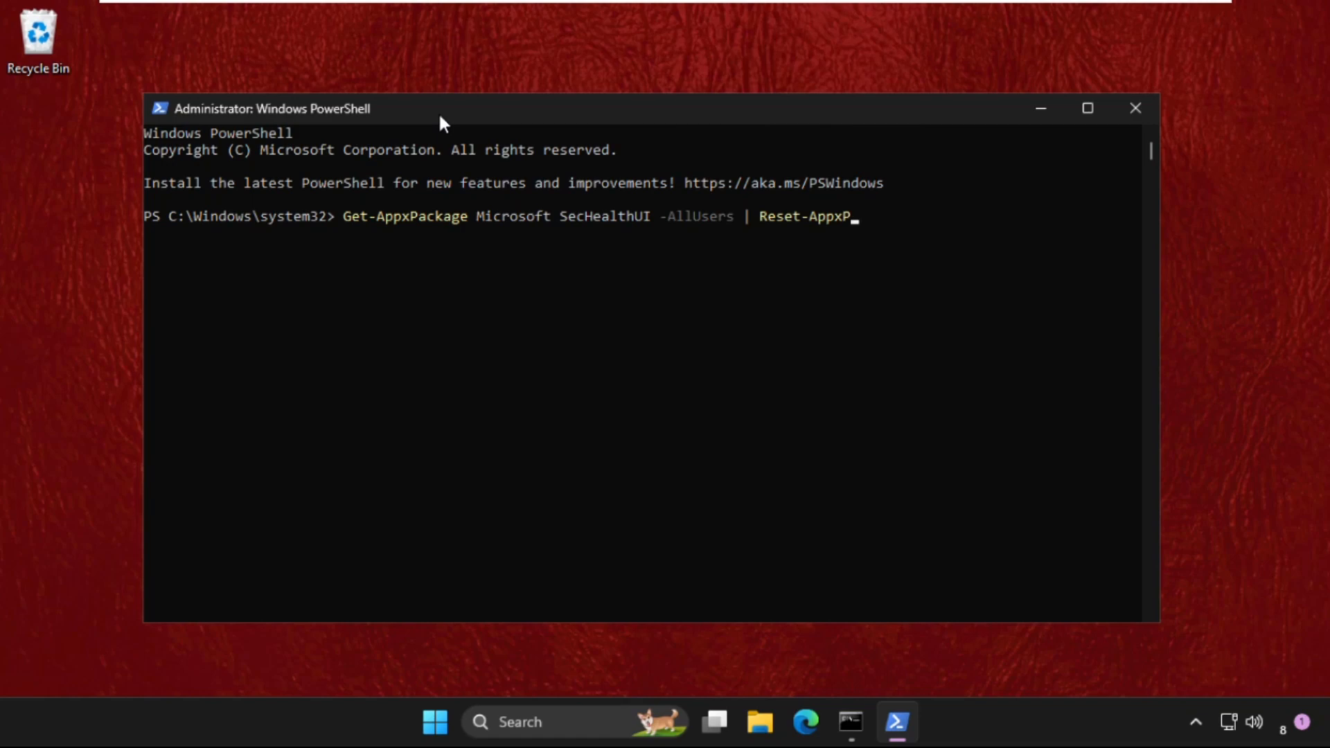
{"action": "type", "text": "ackage"}
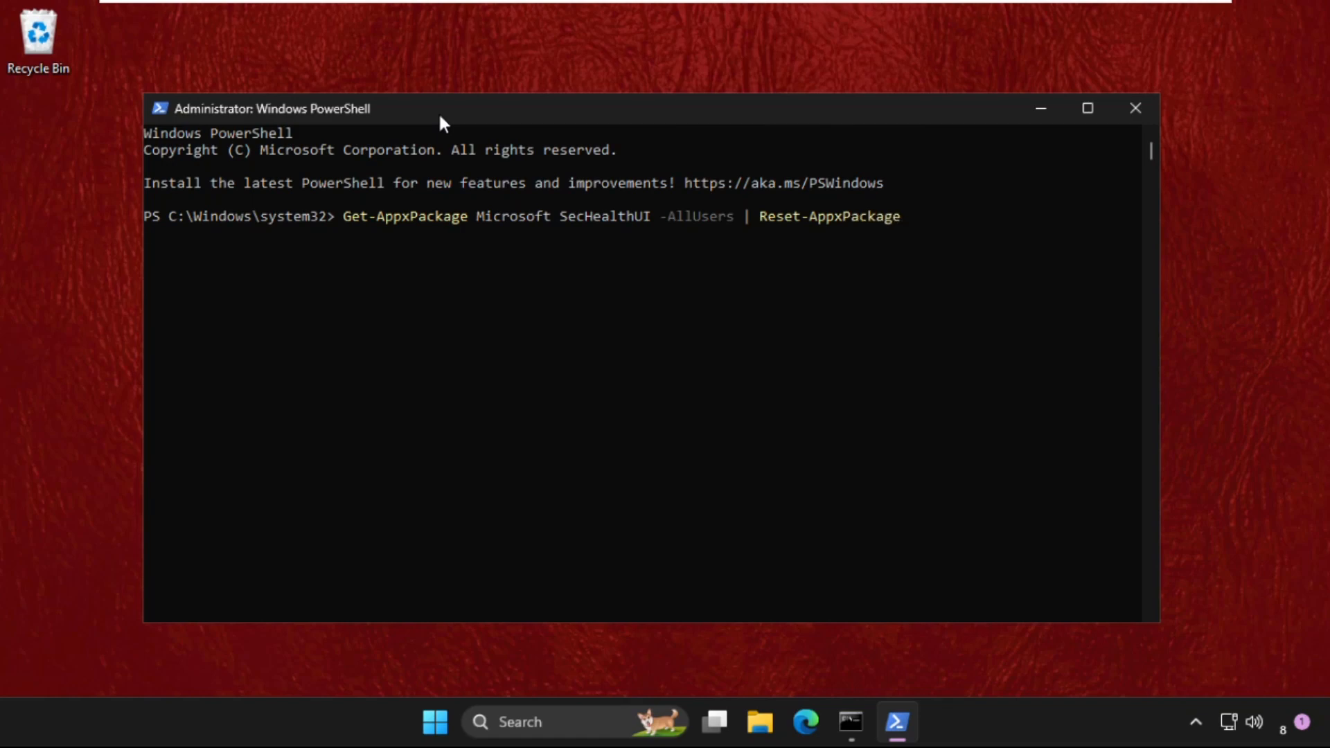
{"action": "key", "text": "Enter"}
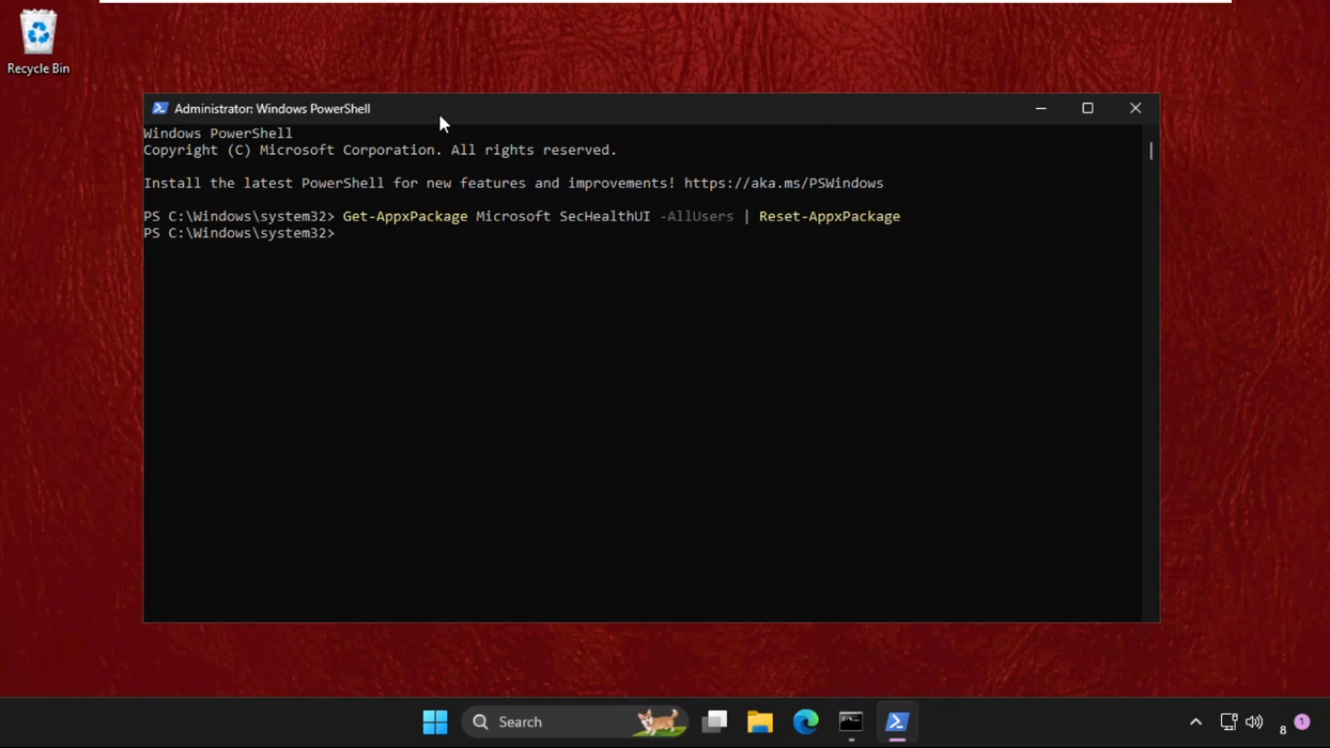
- Check the finished sfc results and type exit in Command Prompt
{"action": "type", "text": "exi"}
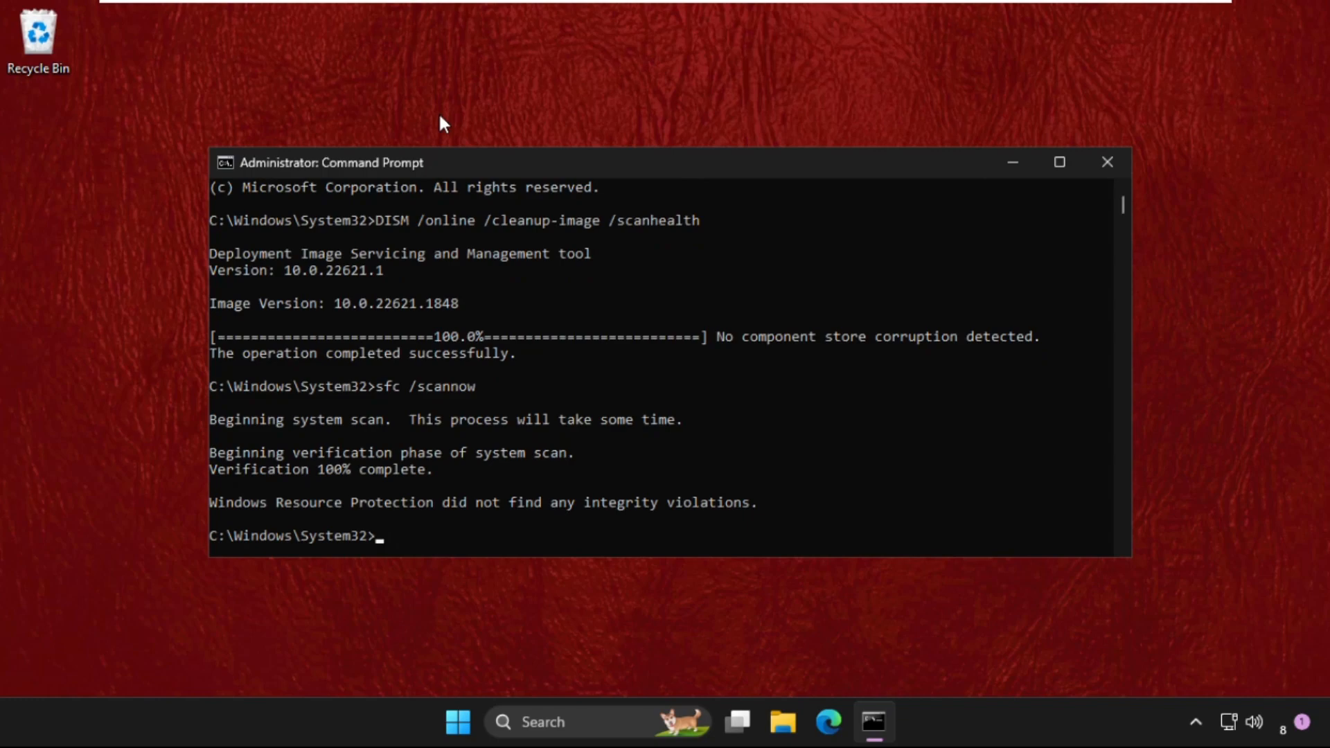
{"action": "type", "text": "exit'"}
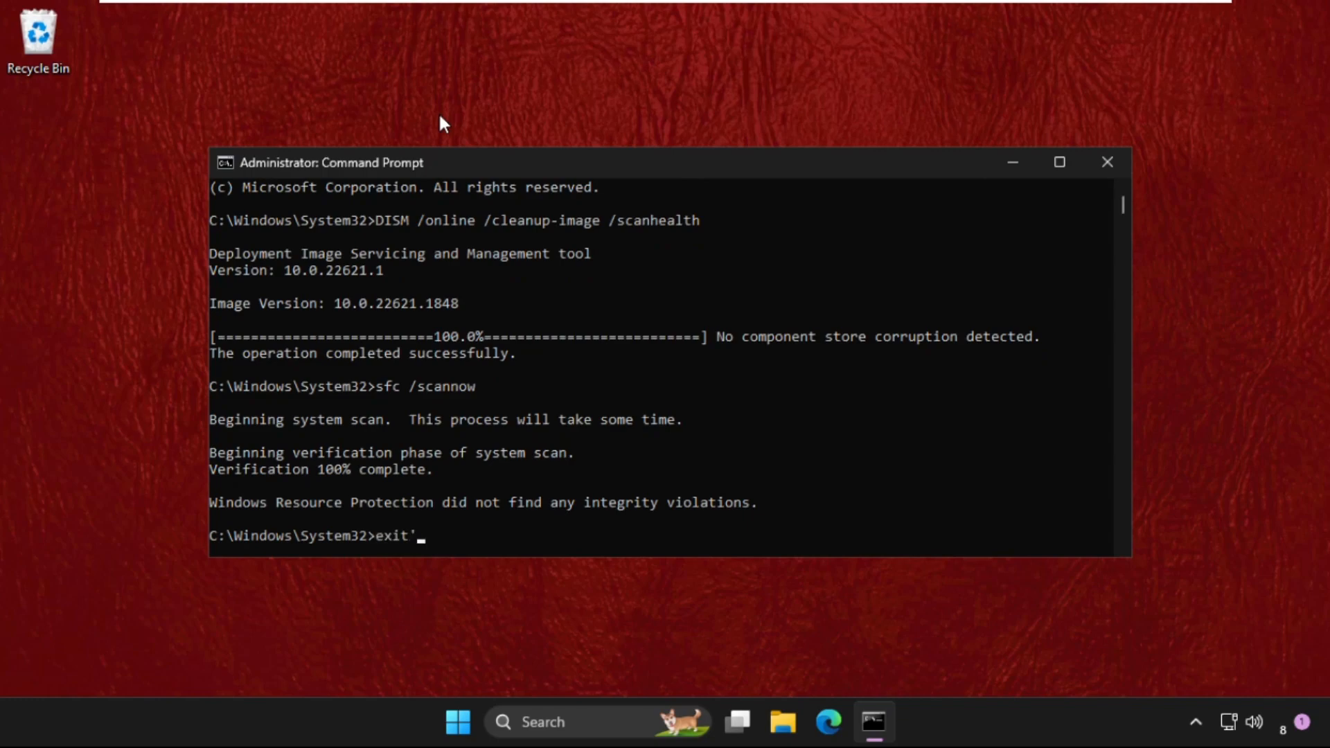